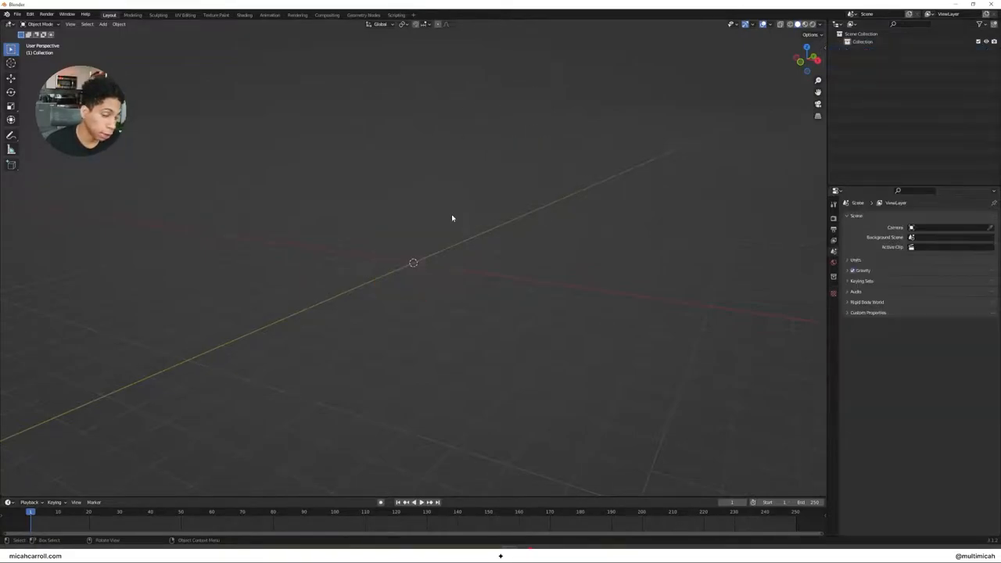
- Enable Ambient Occlusion and Bloom in the Eevee render settings
click(833, 219)
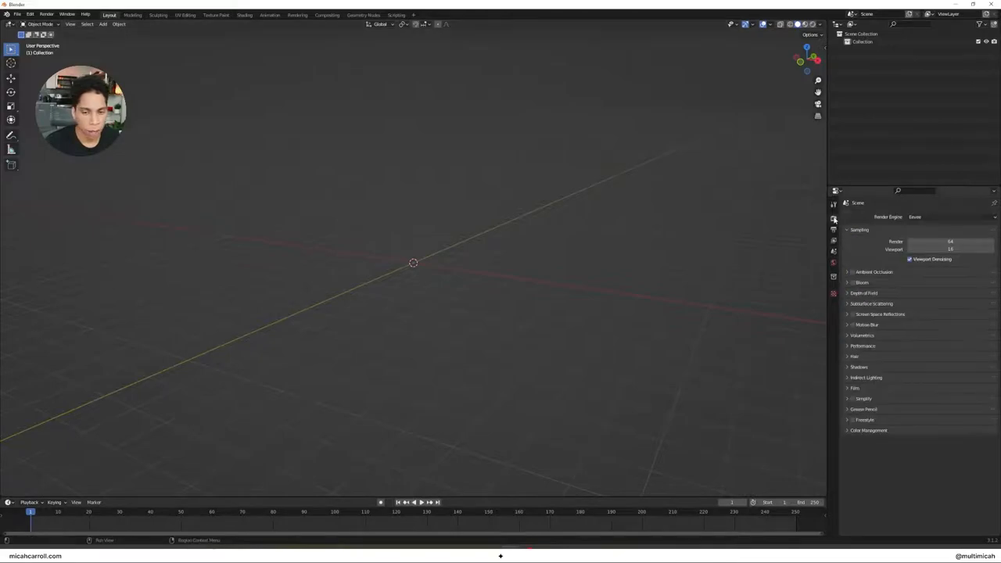
click(851, 272)
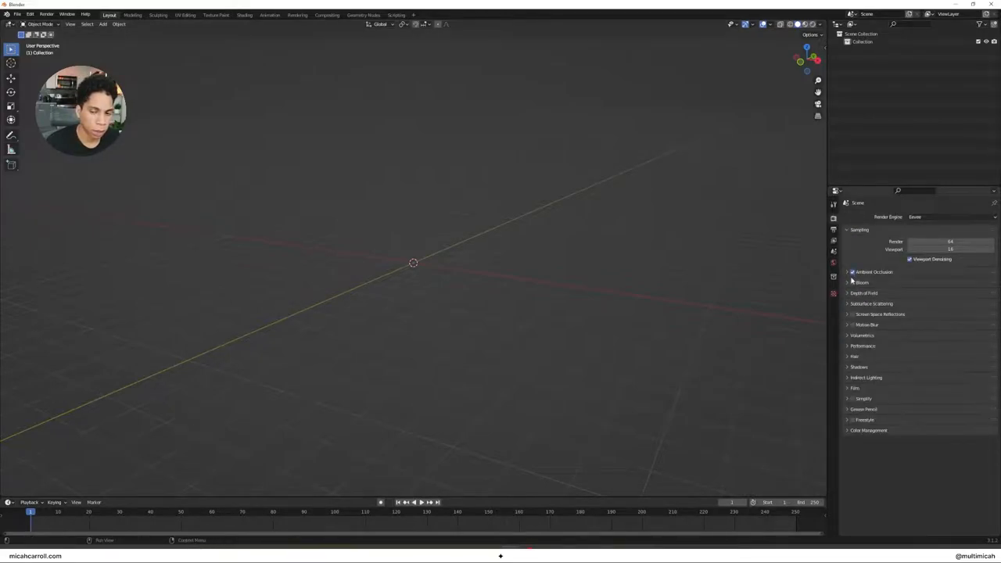
click(853, 281)
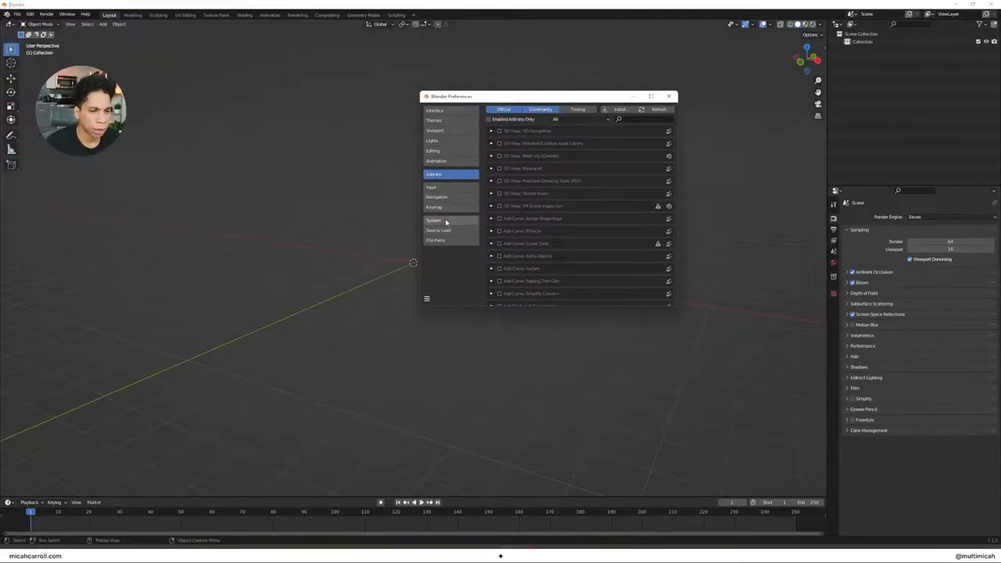
- Set the default keyframe interpolation to Linear in the Animation preferences
click(435, 161)
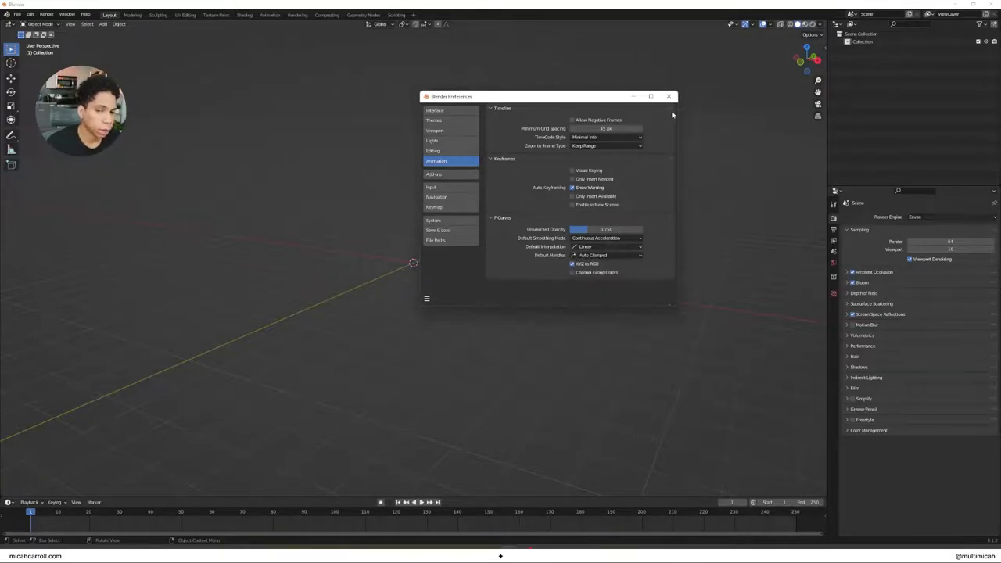
click(670, 97)
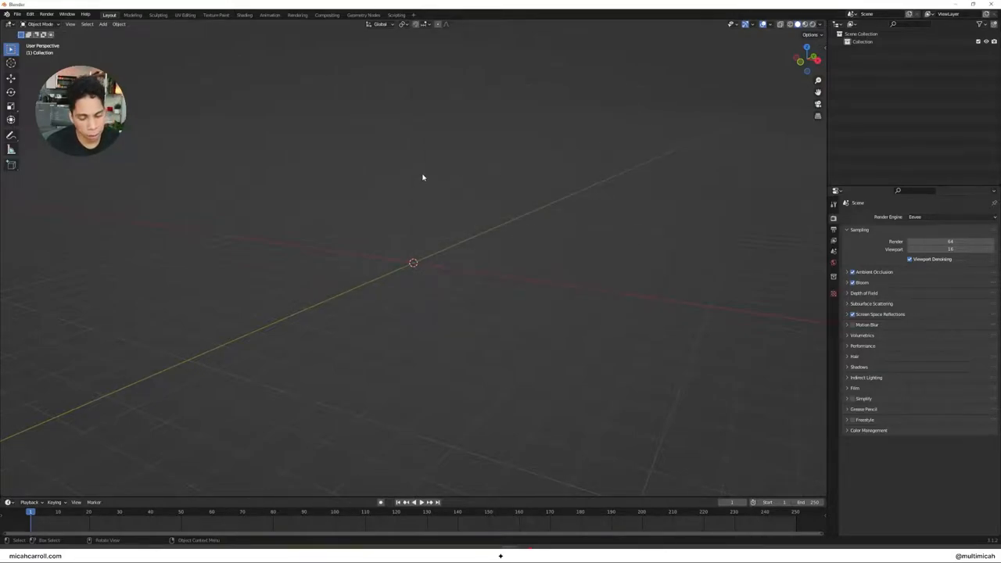
mouse_move(379, 188)
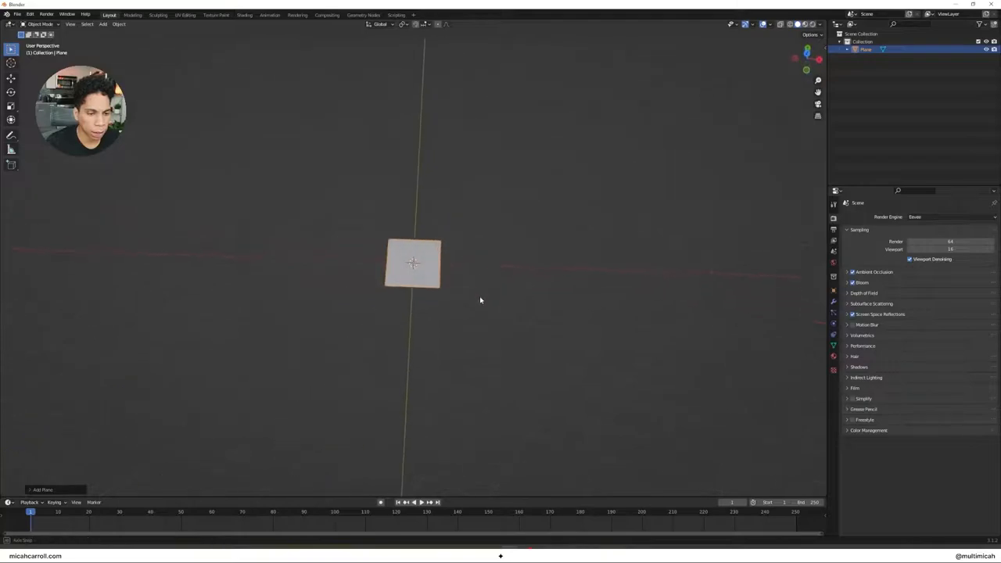
- Add a plane and merge two vertices so it becomes an upright triangle
key(KP_7)
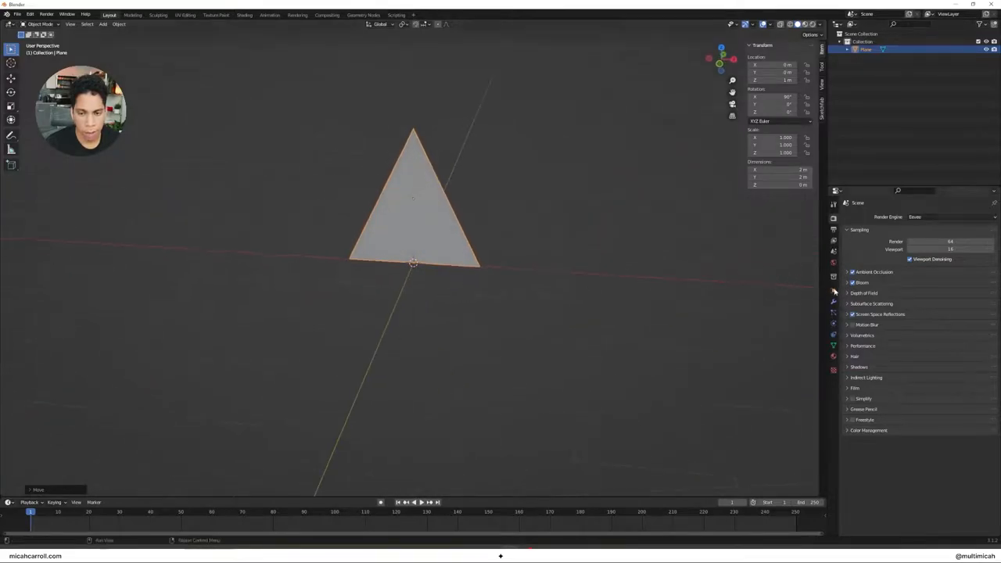
- Add a Wireframe modifier to the triangle and lower its thickness to a thin outline
click(832, 303)
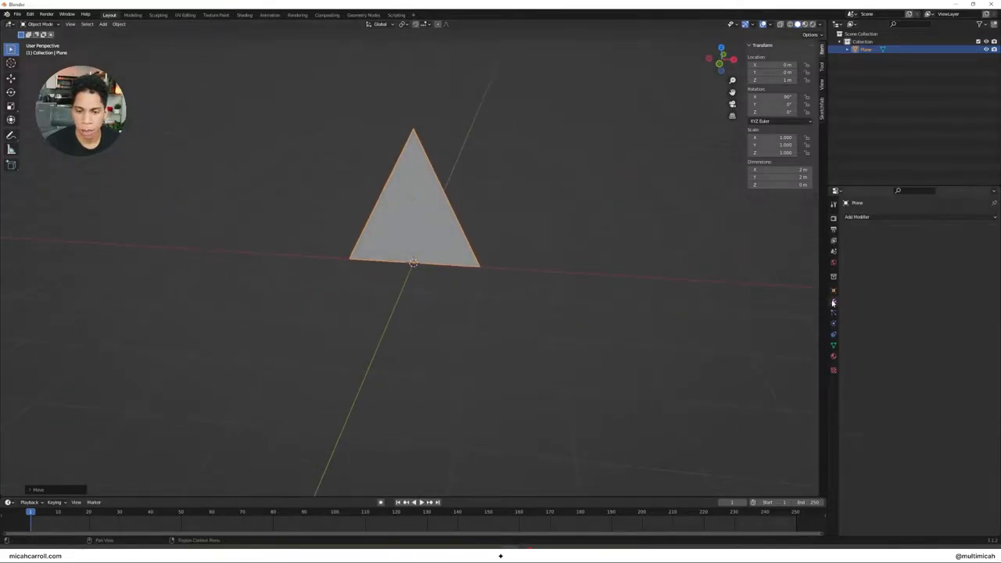
click(857, 215)
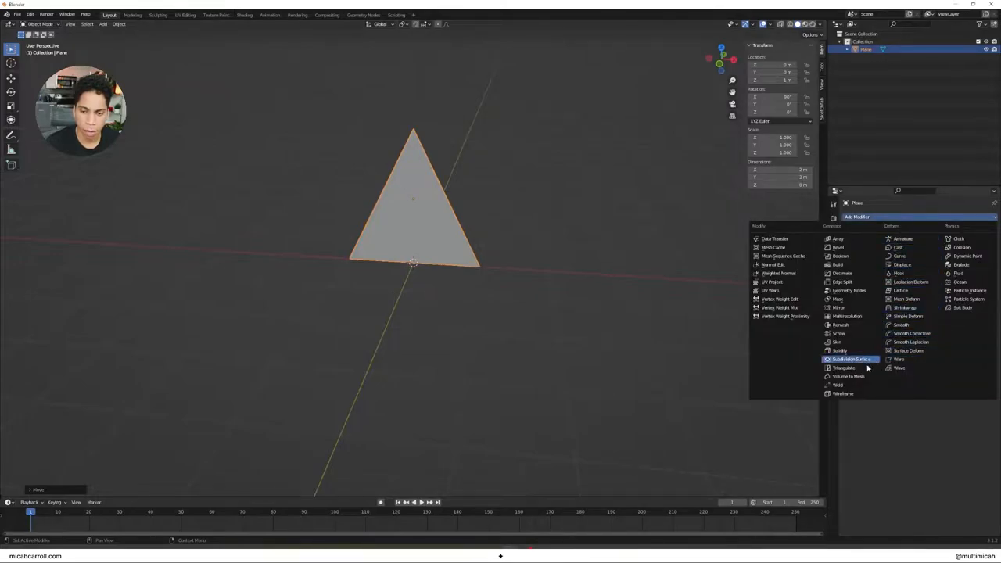
click(843, 394)
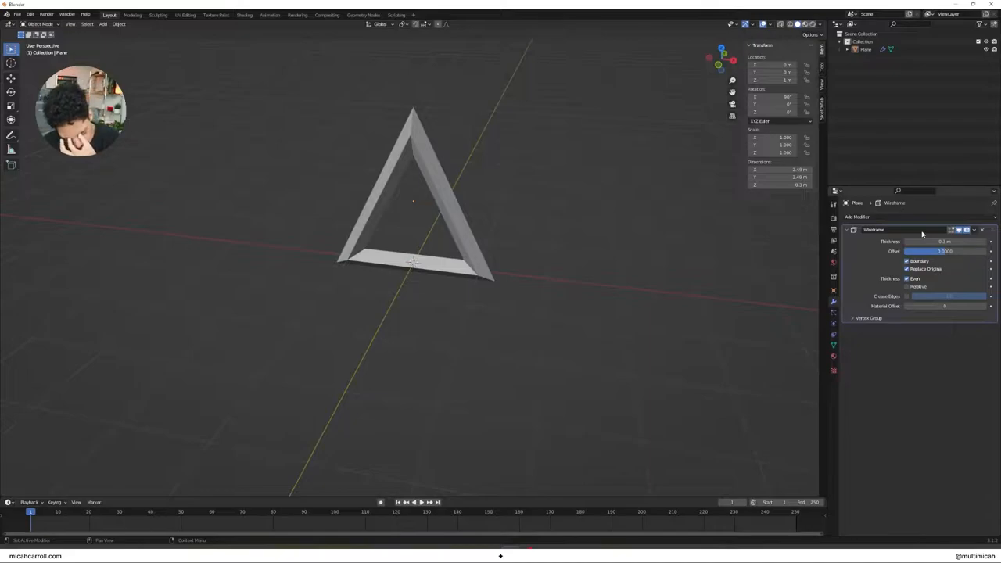
mouse_move(598, 188)
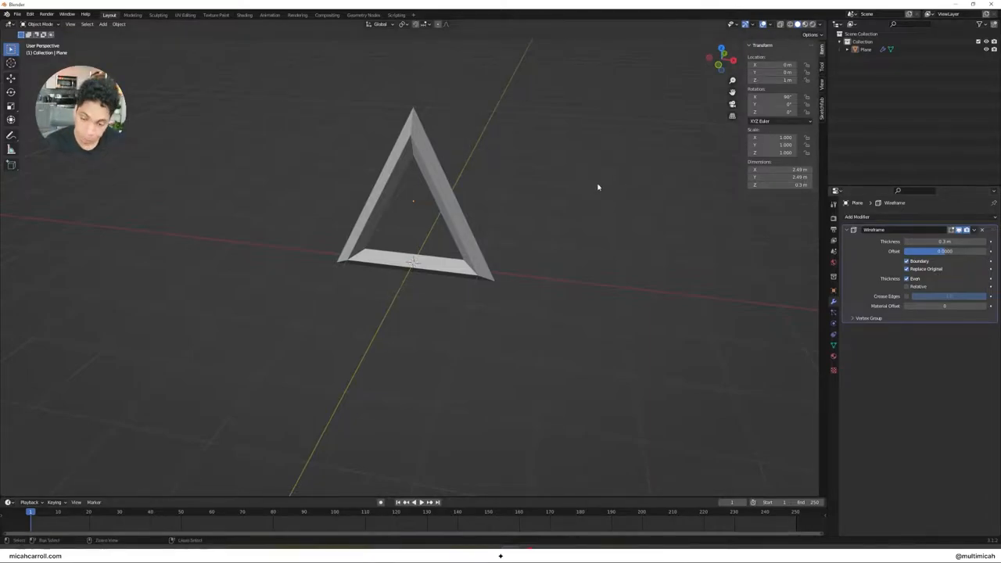
drag(970, 241, 947, 241)
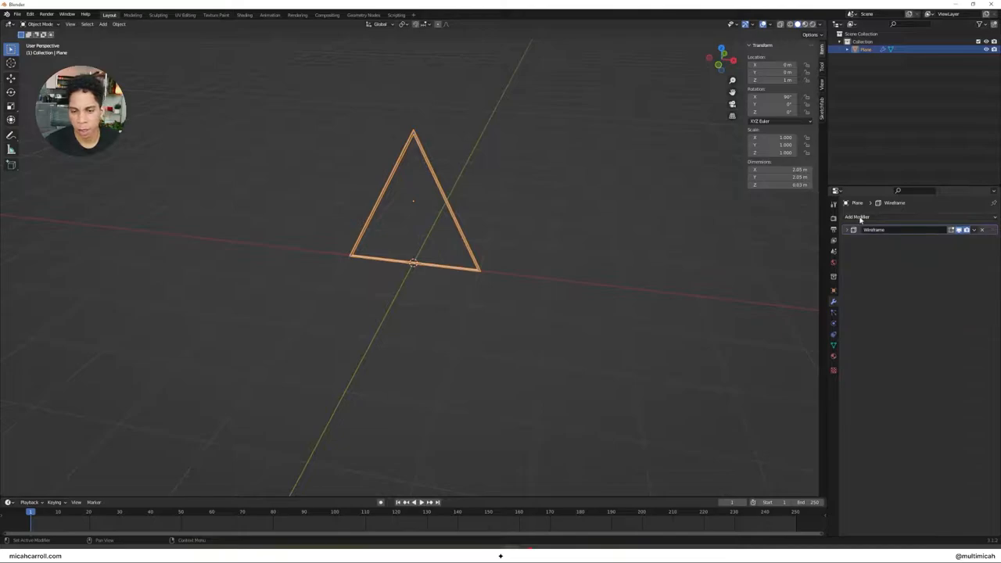
- Add a Bevel modifier to the outline, then try a Solidify modifier
click(857, 216)
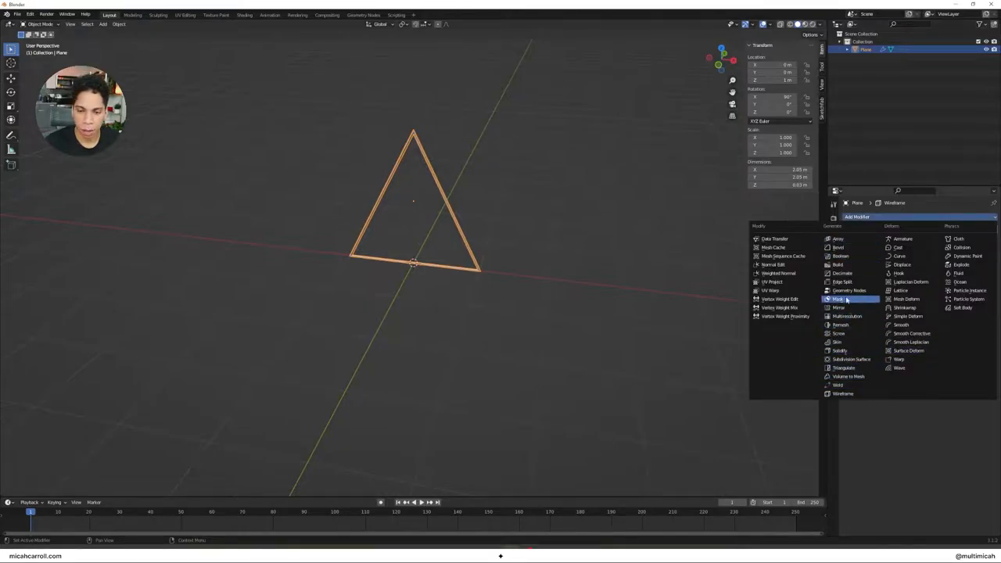
mouse_move(838, 247)
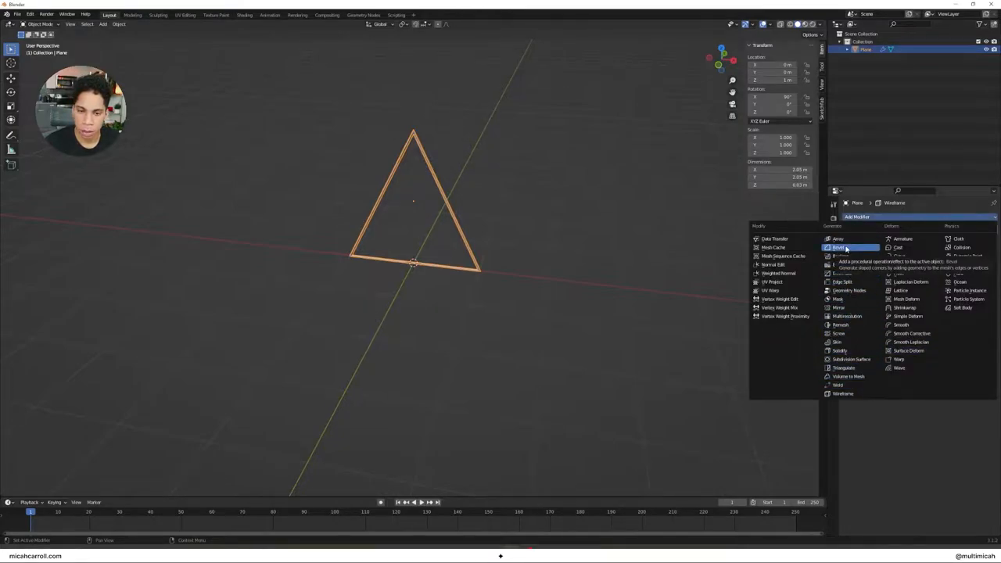
click(838, 247)
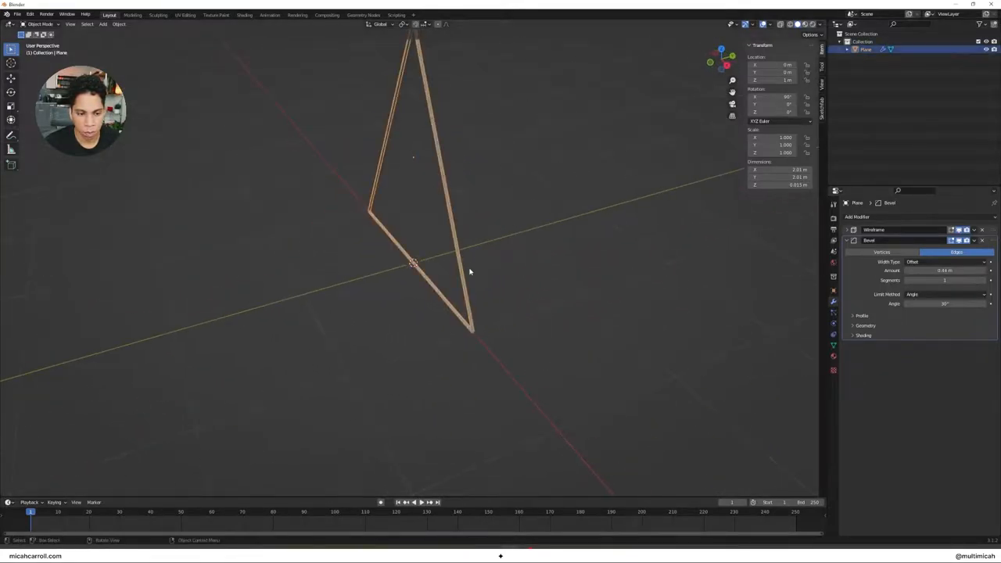
click(857, 216)
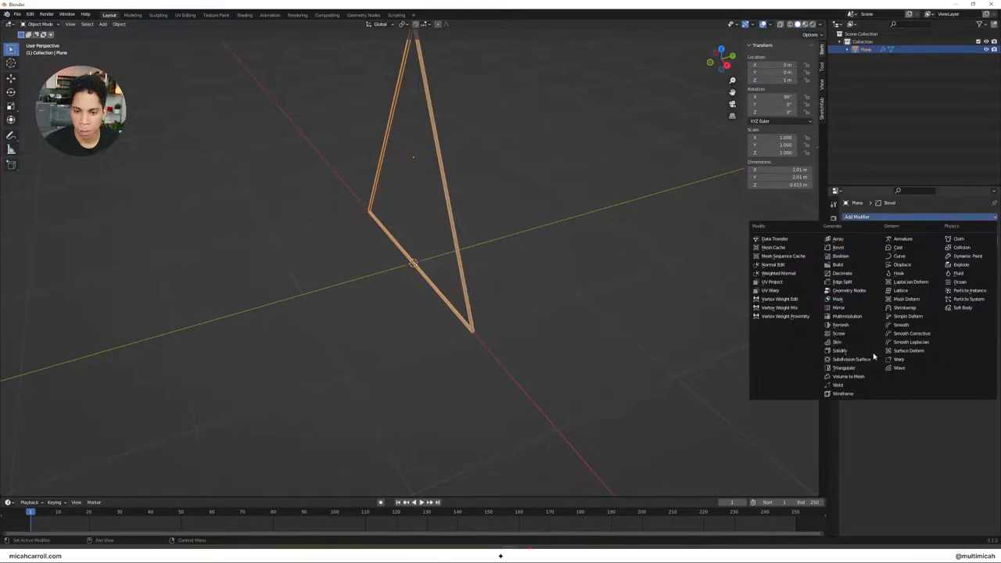
click(839, 351)
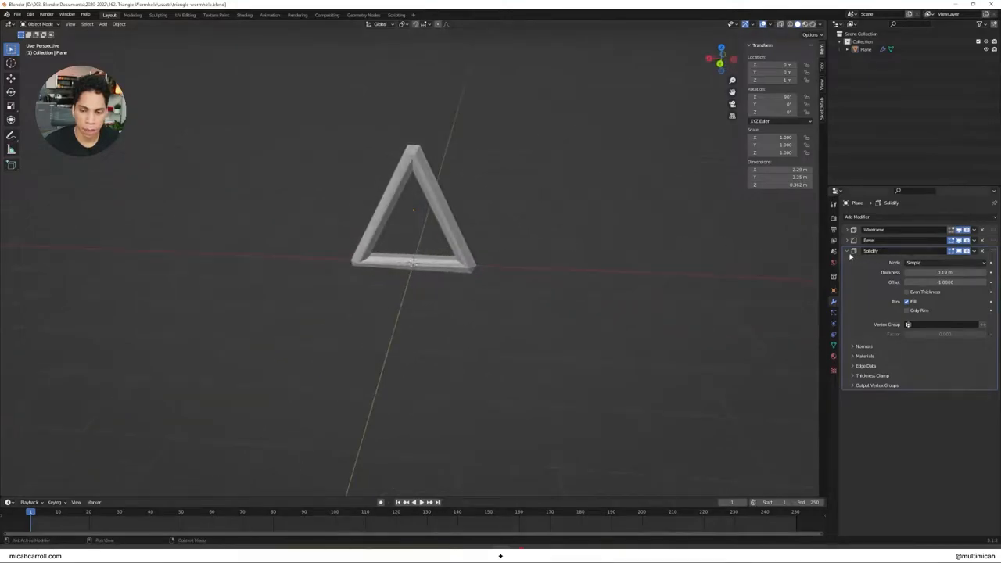
- Remove the Solidify modifier and adjust the Wireframe and Bevel settings for a thicker frame
click(982, 251)
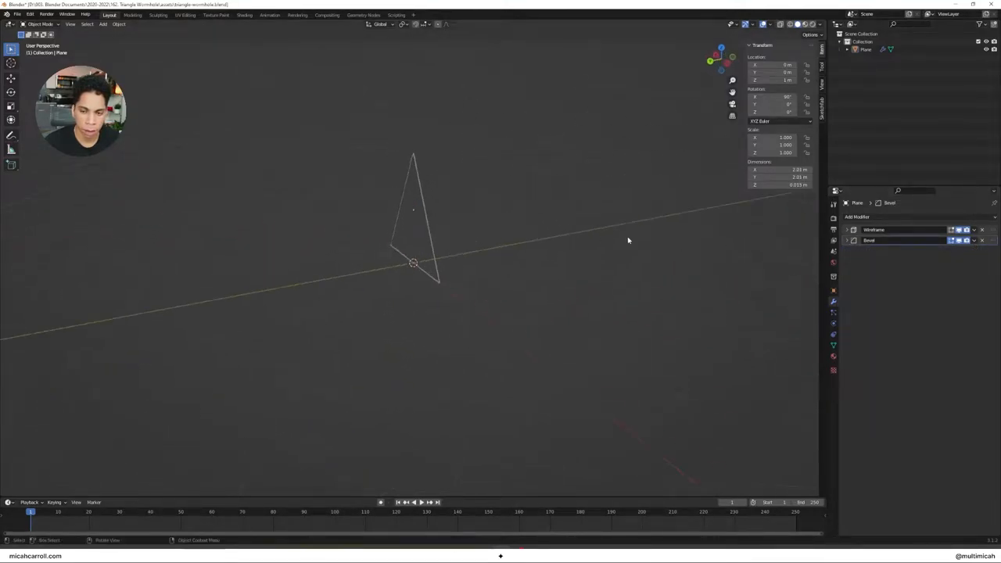
click(873, 229)
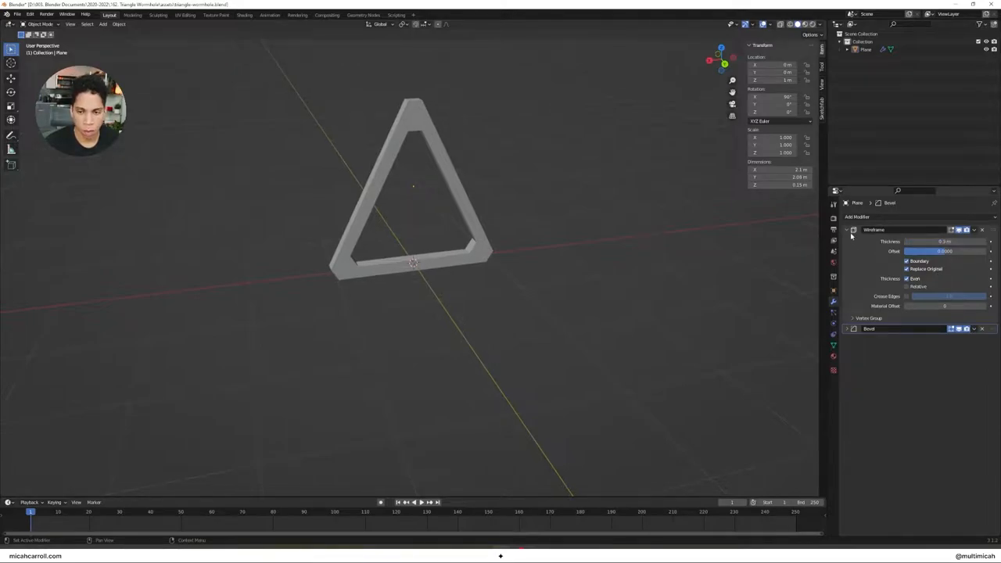
click(848, 328)
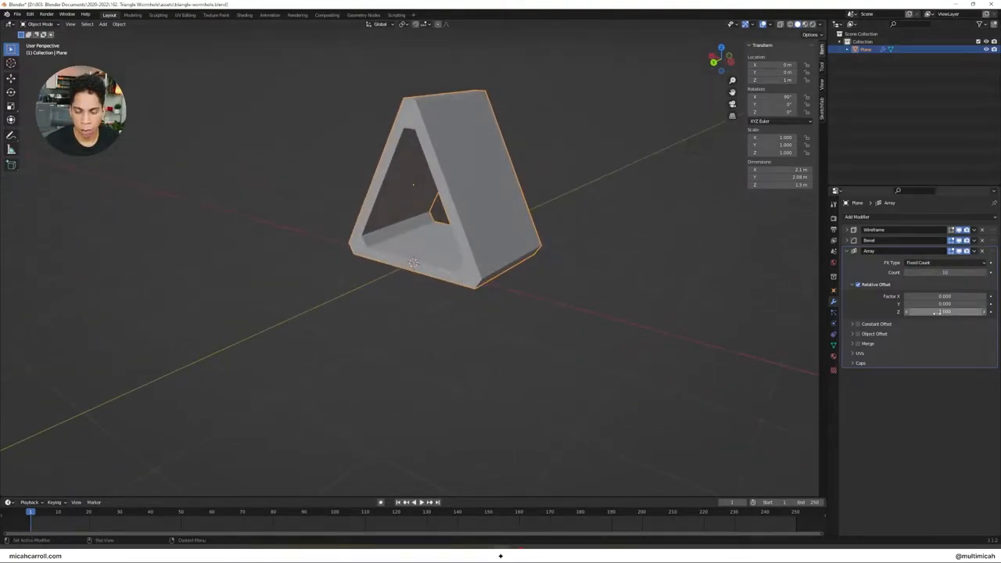
- Tune the Array modifier's relative offset so the triangle copies stack closely along depth
drag(938, 312, 947, 311)
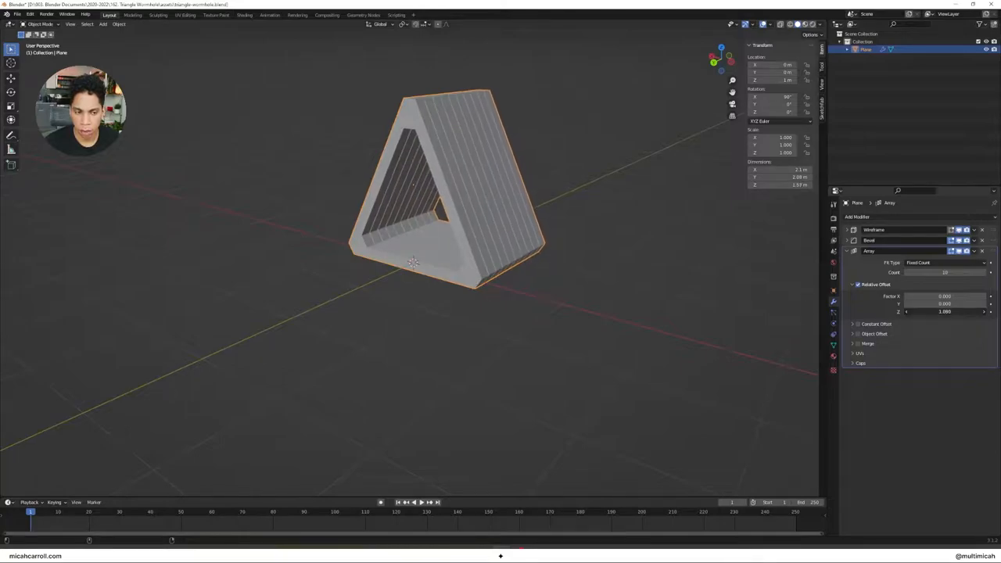
drag(946, 311, 939, 311)
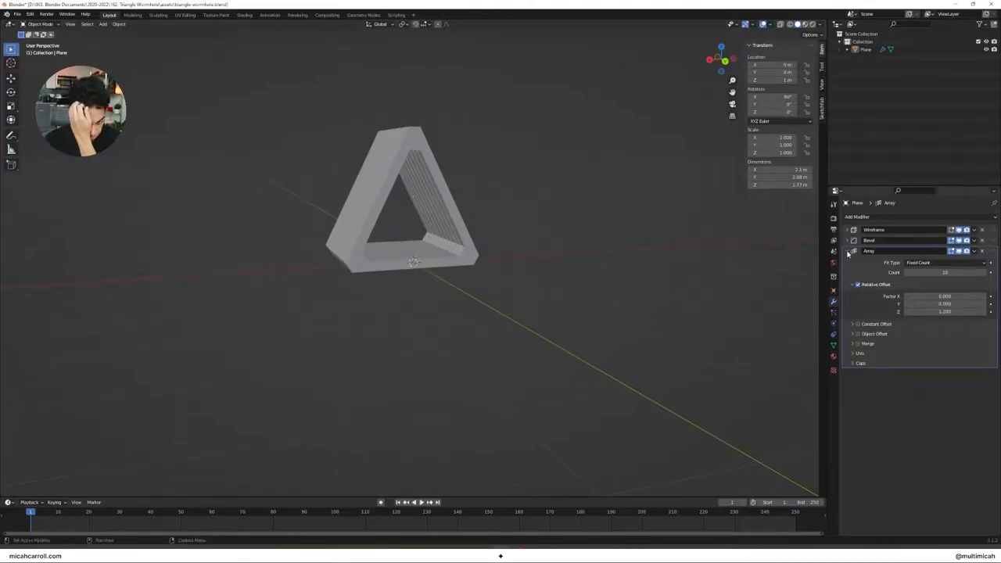
click(857, 216)
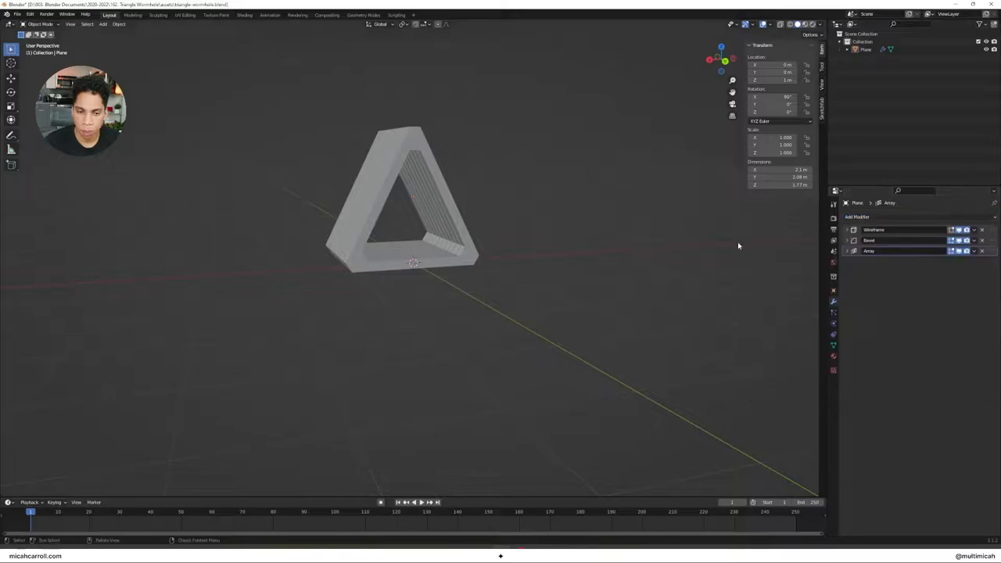
click(857, 216)
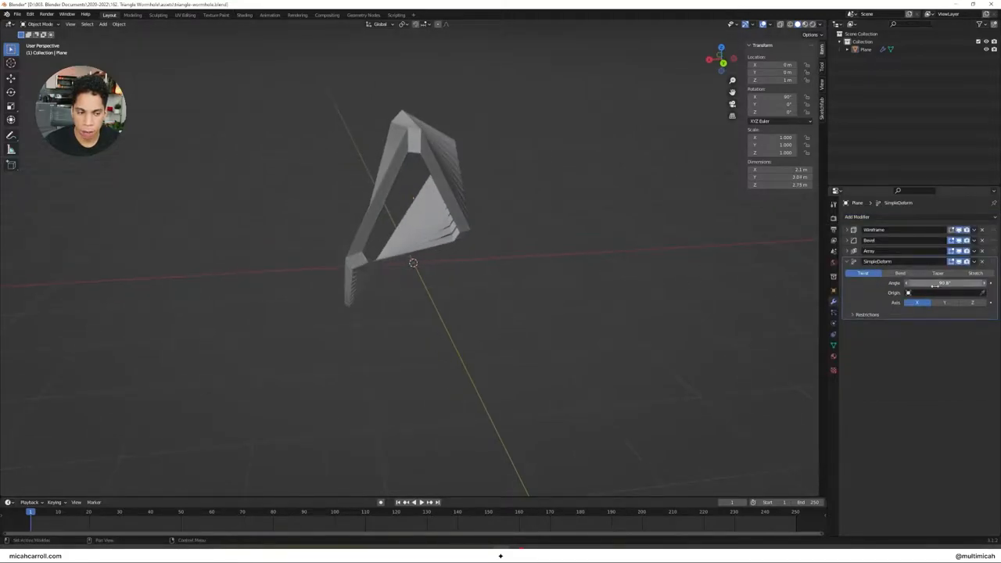
- Add a Simple Deform twist to the arrayed block and set its deform axis
click(945, 304)
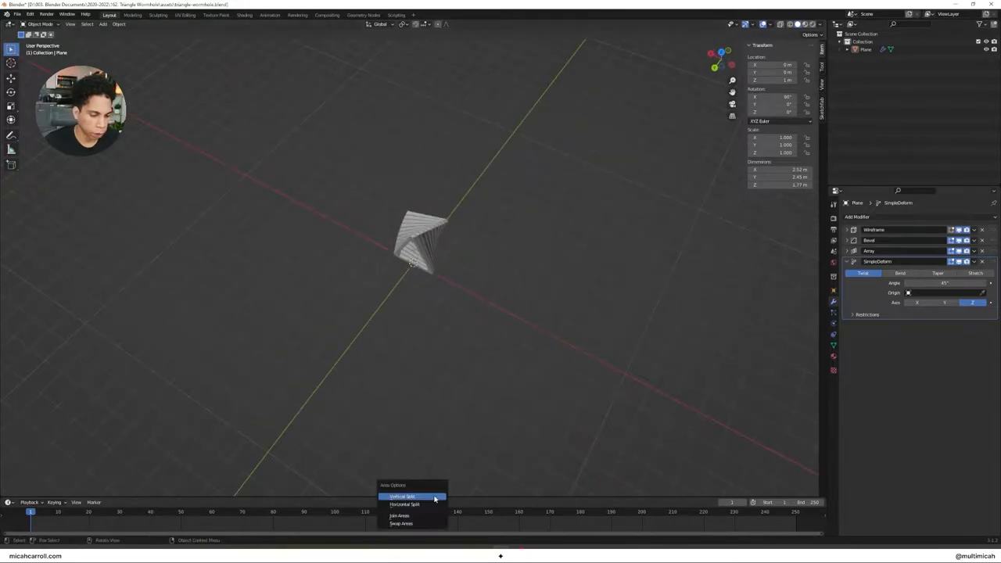
- Split the viewport, add a camera and reset its transform to the origin
click(400, 497)
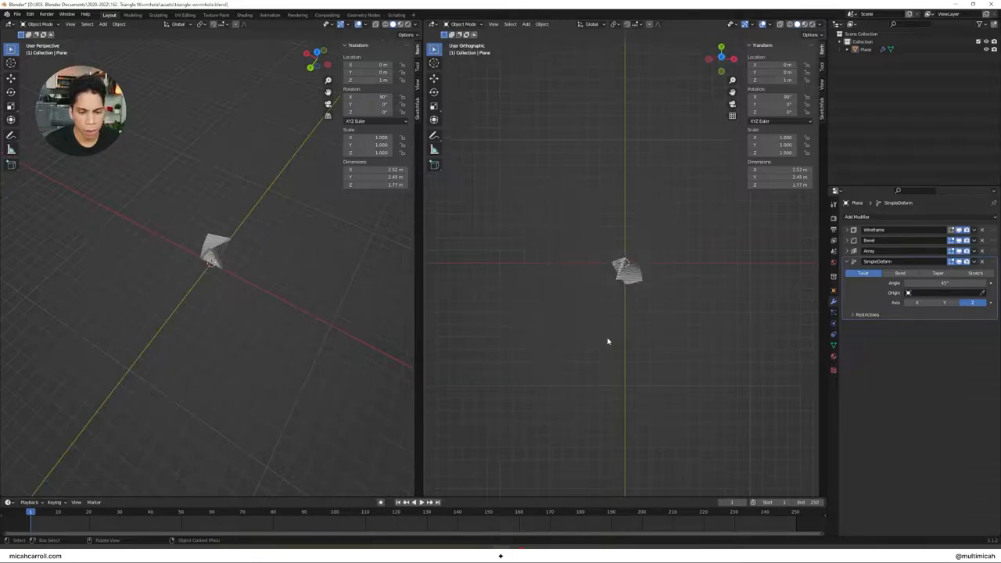
key(`)
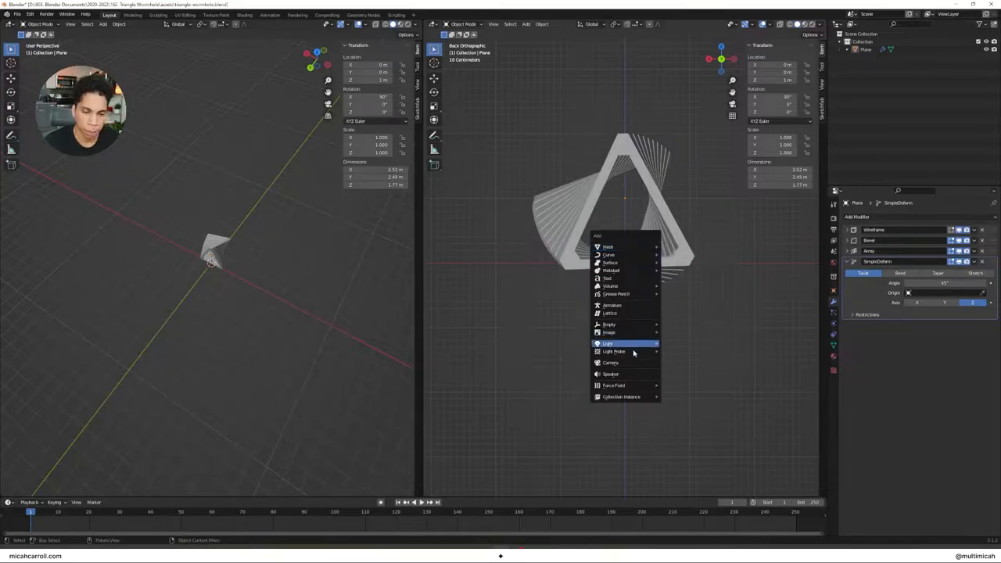
click(610, 363)
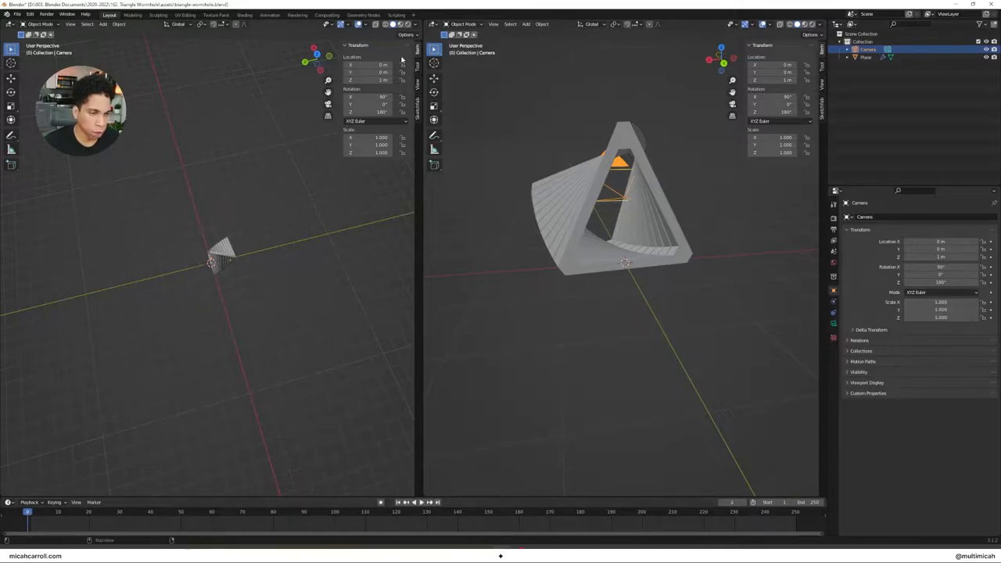
right_click(367, 66)
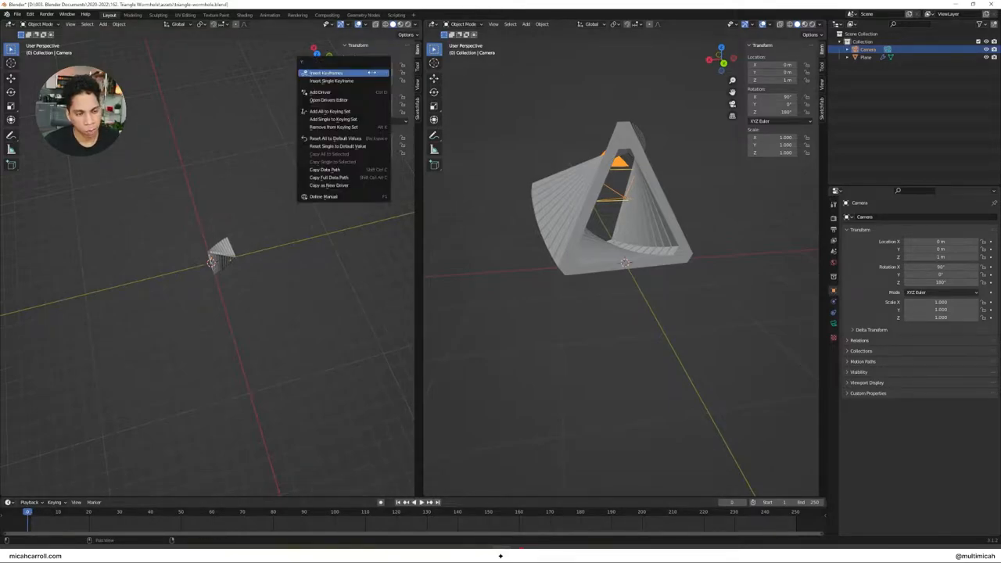
click(325, 73)
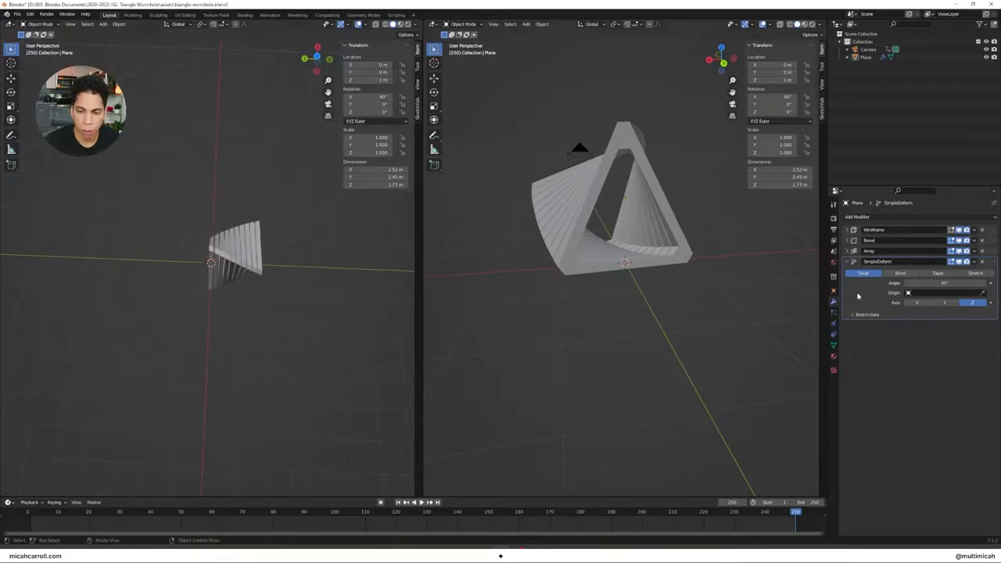
- Raise the Array count so the camera looks down a long triangular tunnel
click(847, 262)
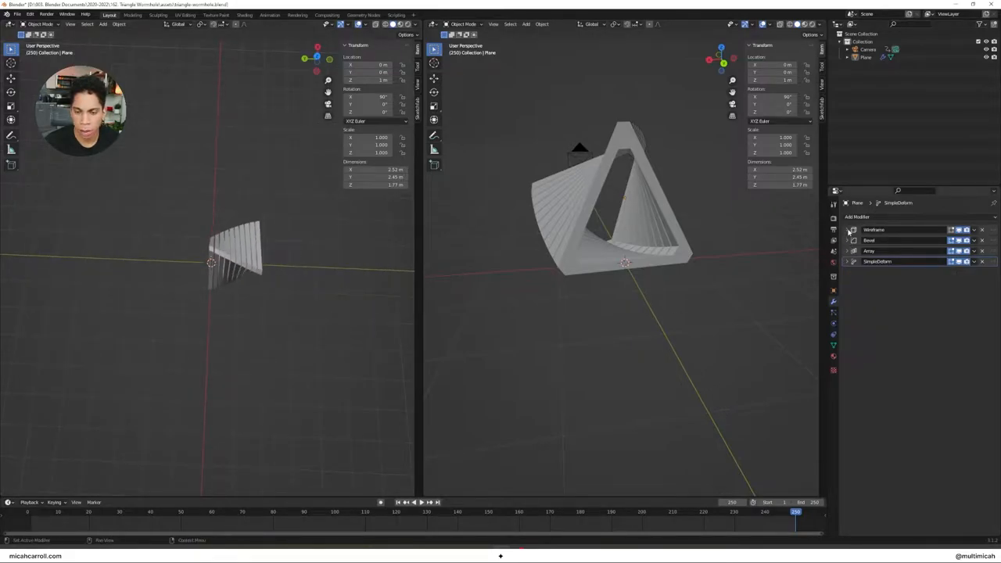
click(870, 250)
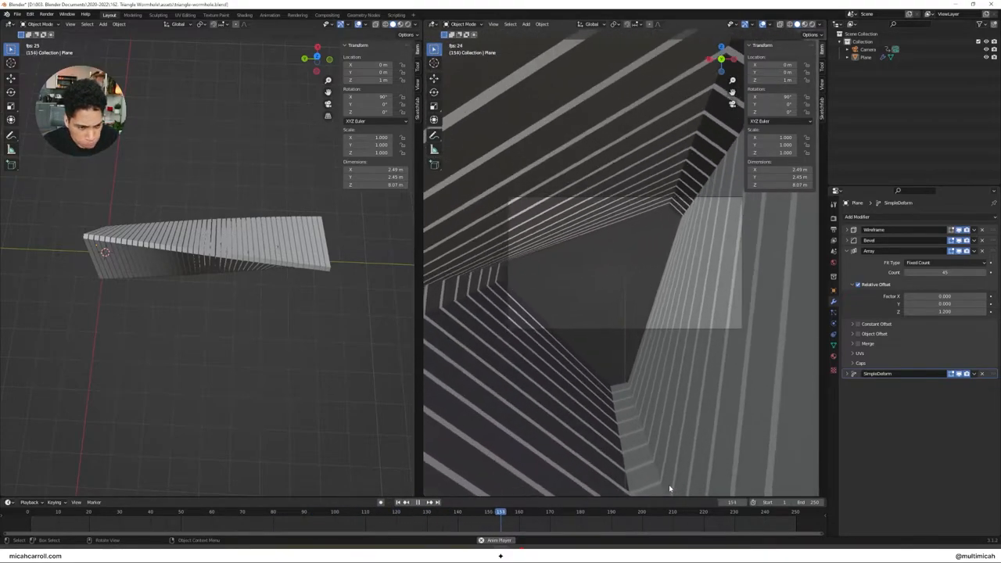
click(647, 513)
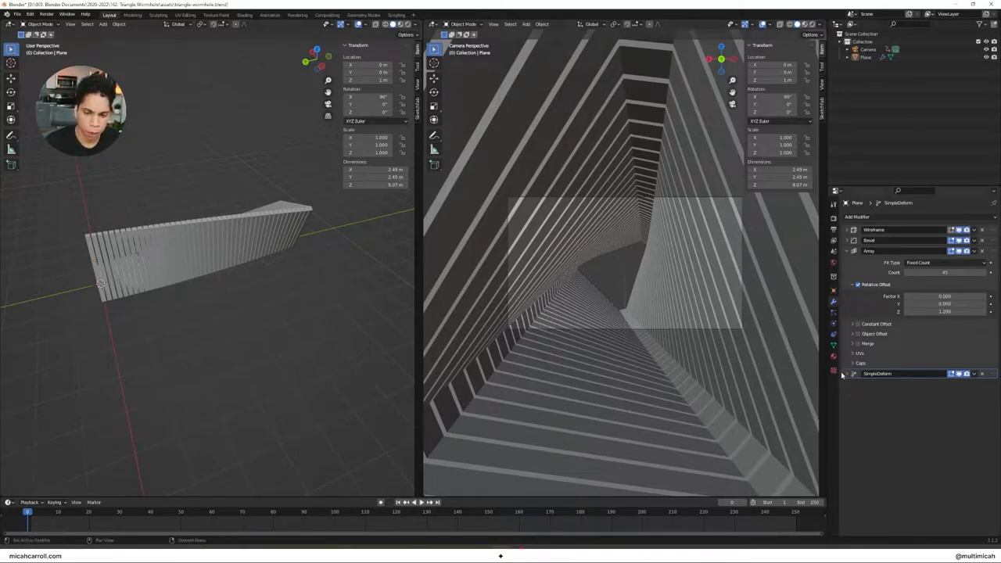
- Raise the Simple Deform twist angle to 360° and add a Plain Axes empty
click(854, 372)
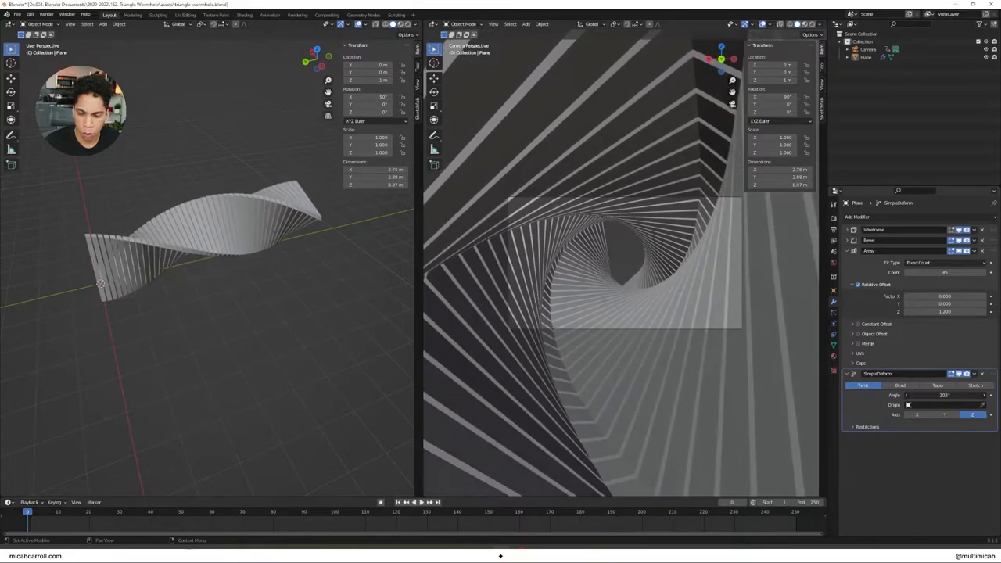
drag(946, 394, 951, 394)
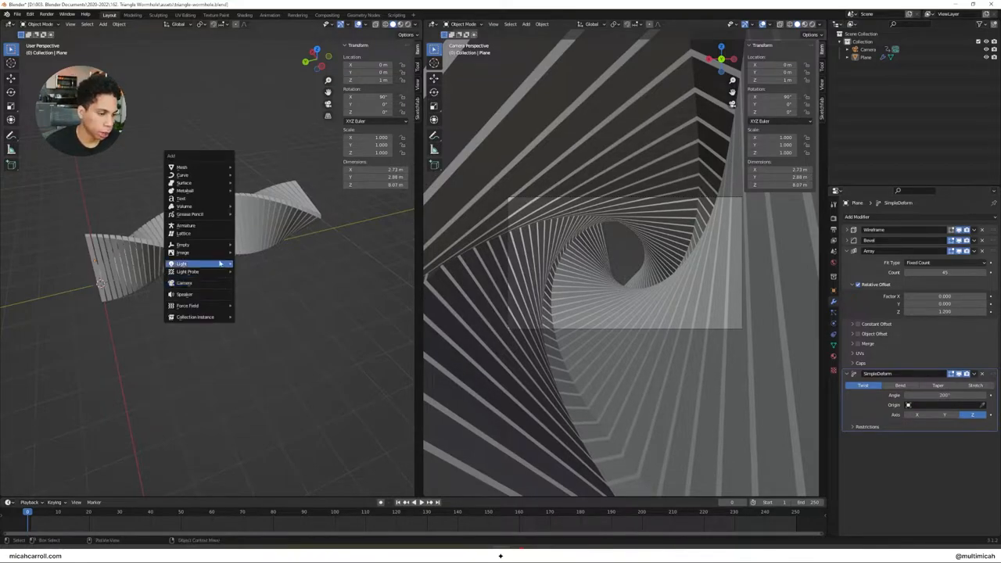
click(184, 244)
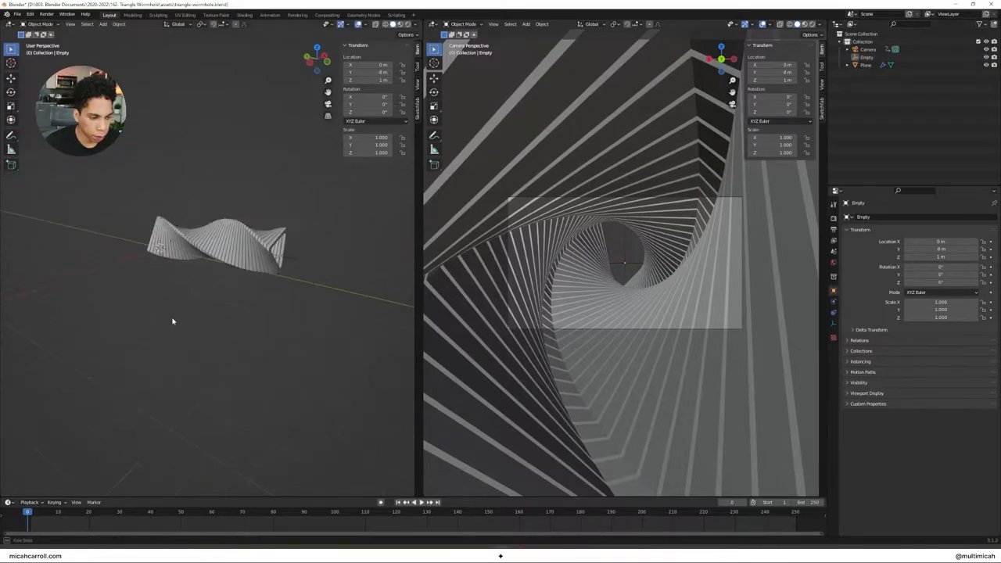
click(281, 258)
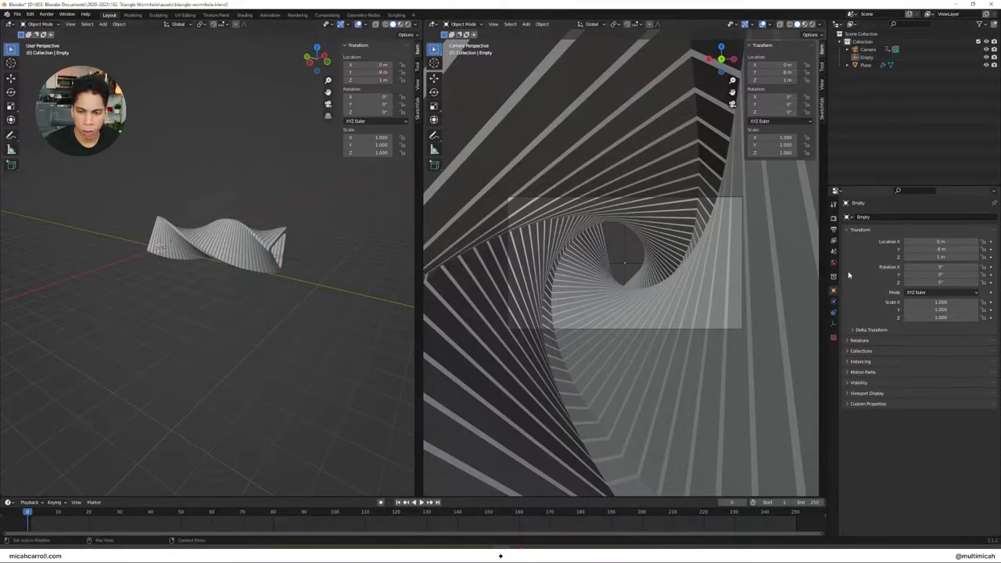
- Add a Mirror modifier to the tunnel using the Empty as mirror object and set its axis
click(865, 66)
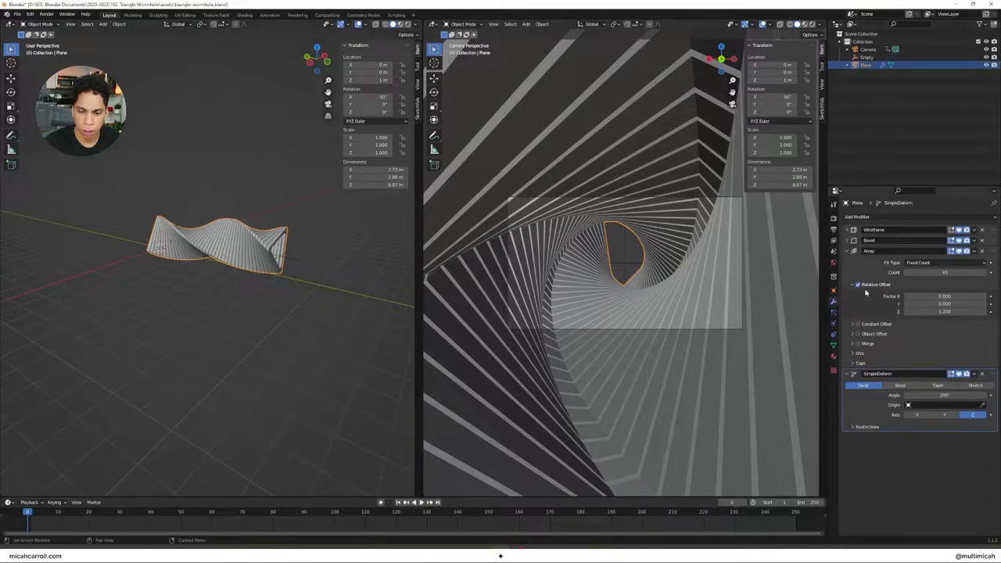
click(857, 216)
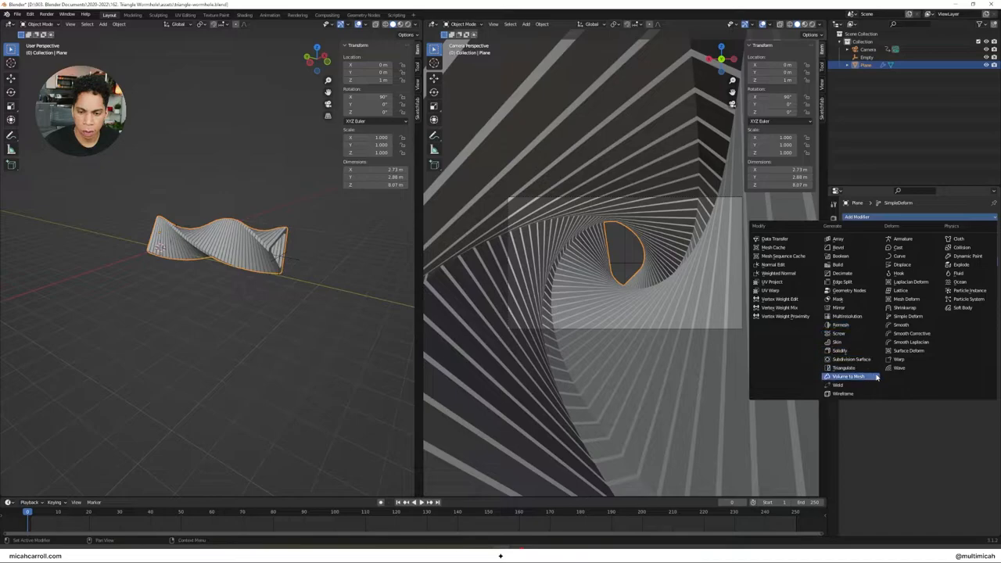
mouse_move(847, 289)
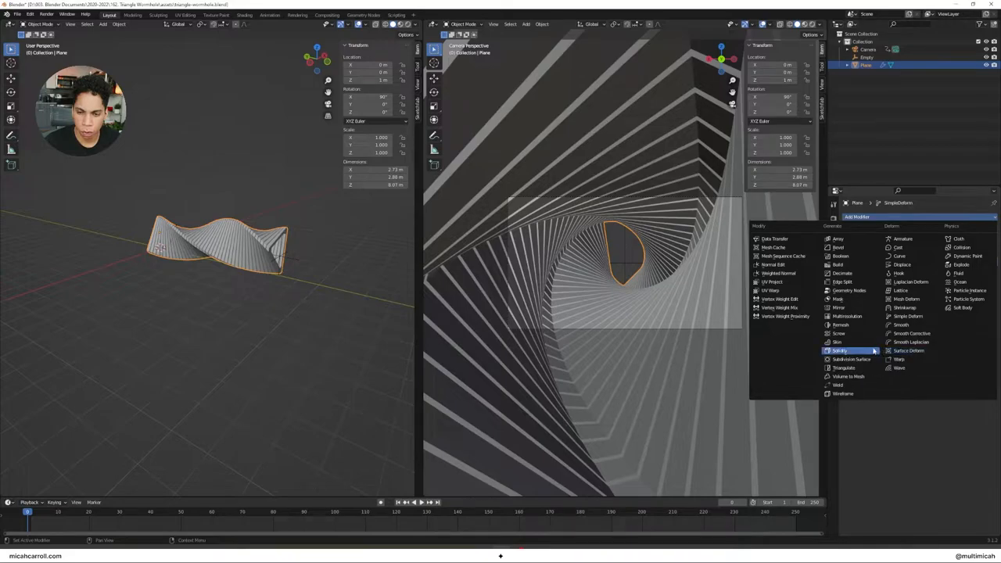
mouse_move(841, 350)
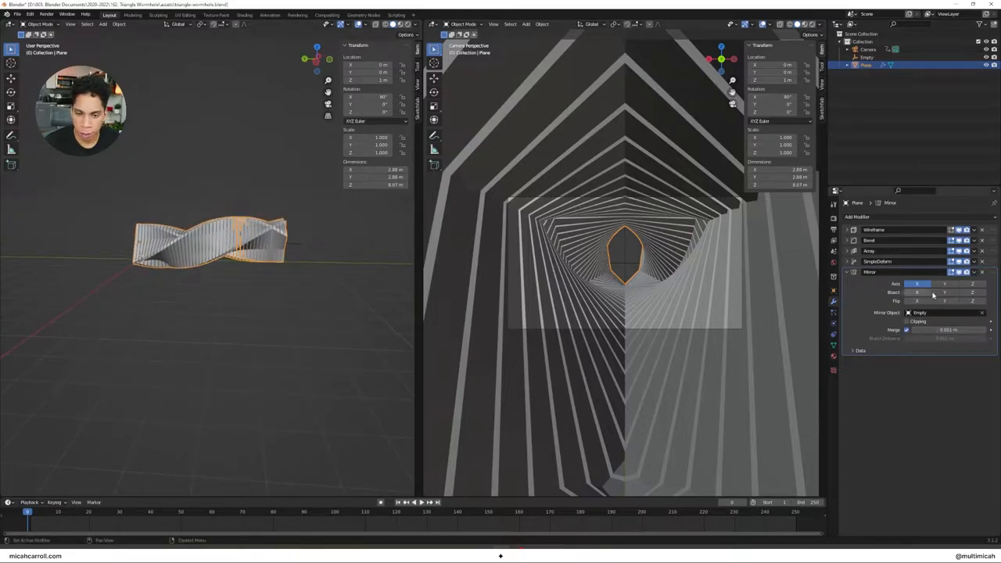
click(945, 283)
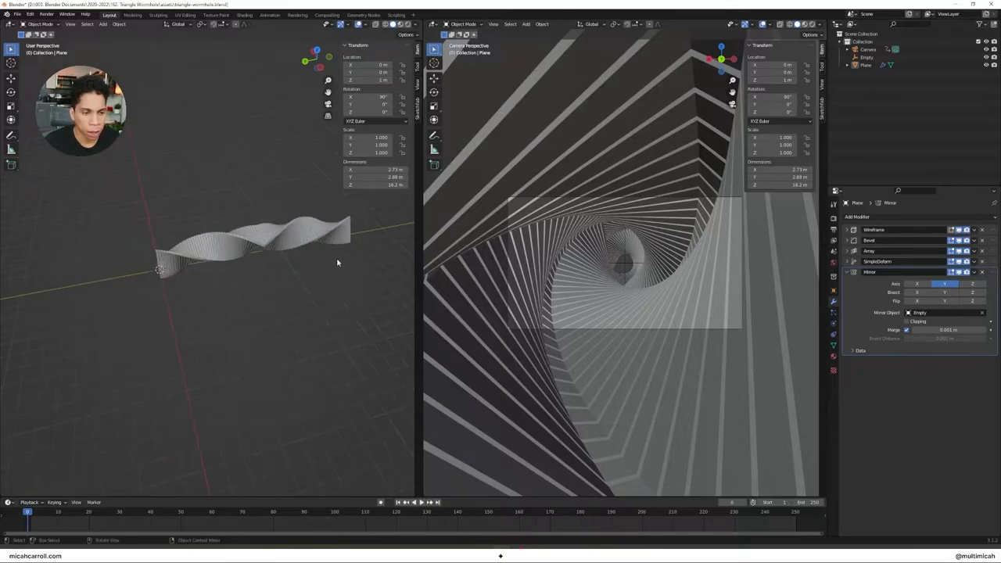
- Add a second Array modifier and set its relative offset so copies extend the tunnel lengthwise
click(251, 243)
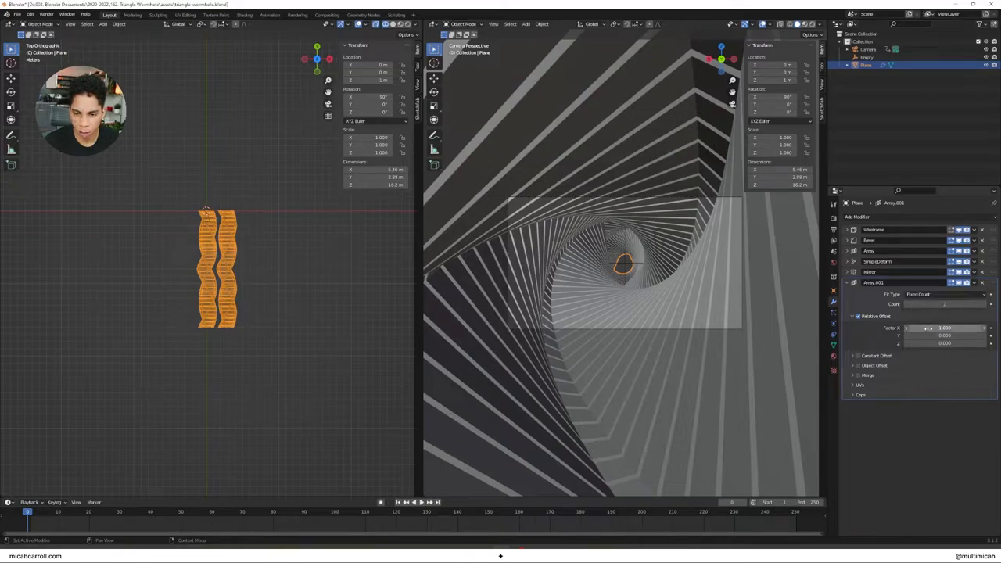
drag(962, 329, 922, 328)
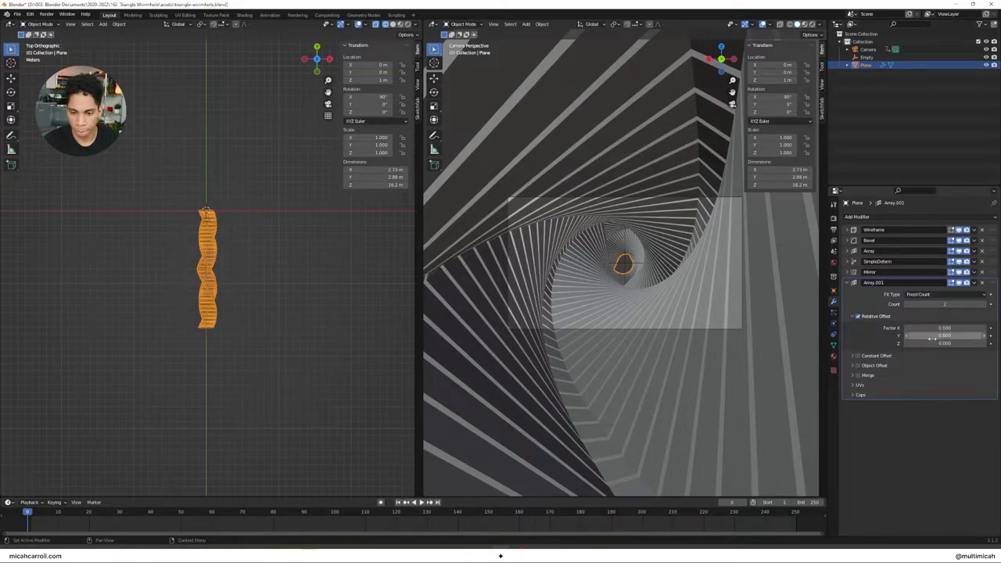
click(944, 335)
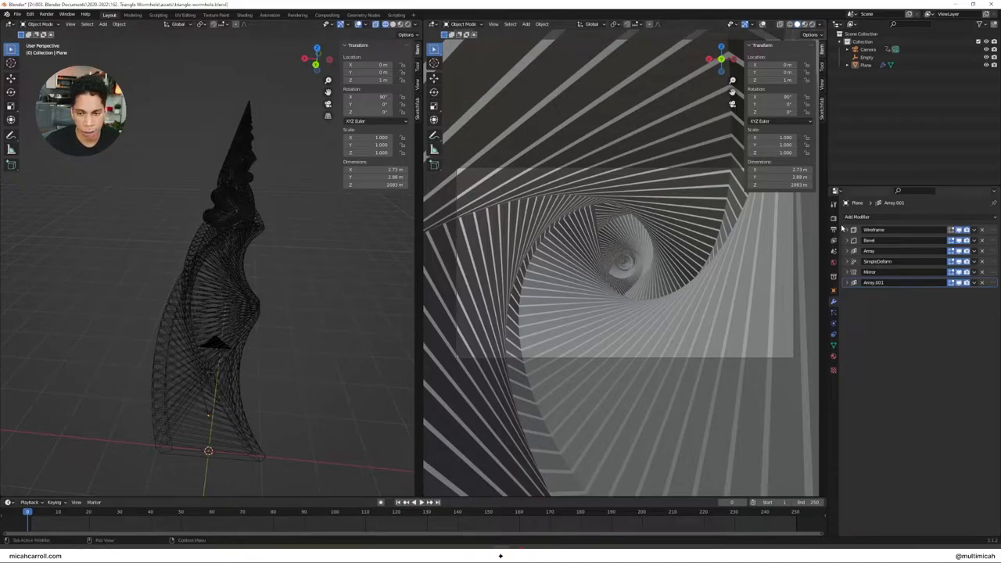
- Show the camera view in Rendered shading and turn the new lower-left area into a Shader Editor
click(834, 253)
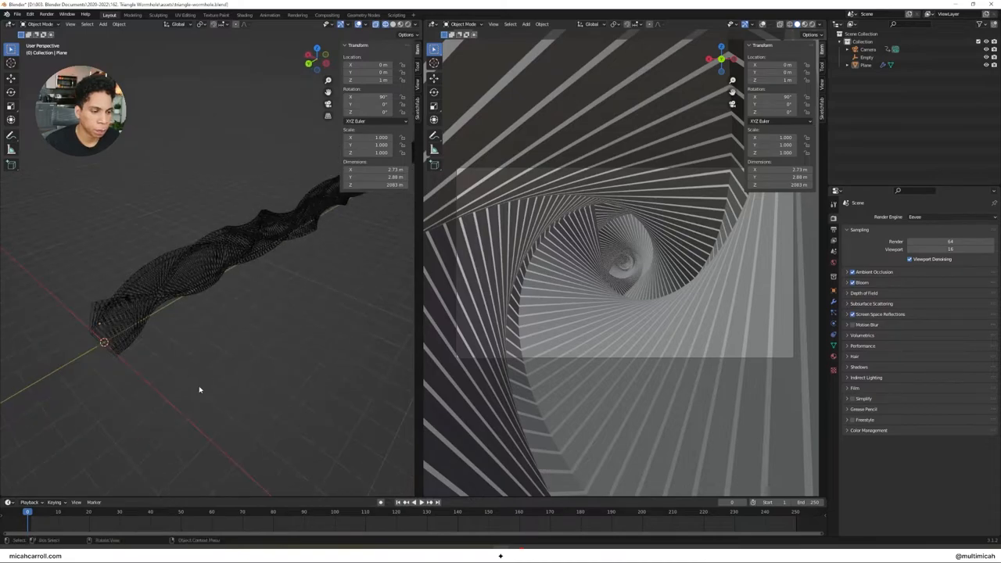
key(z)
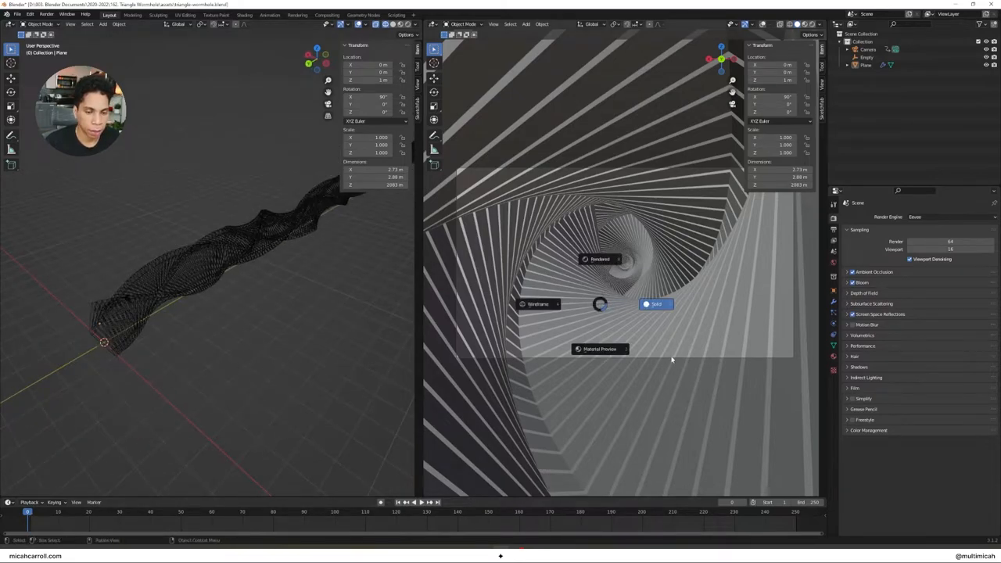
click(656, 304)
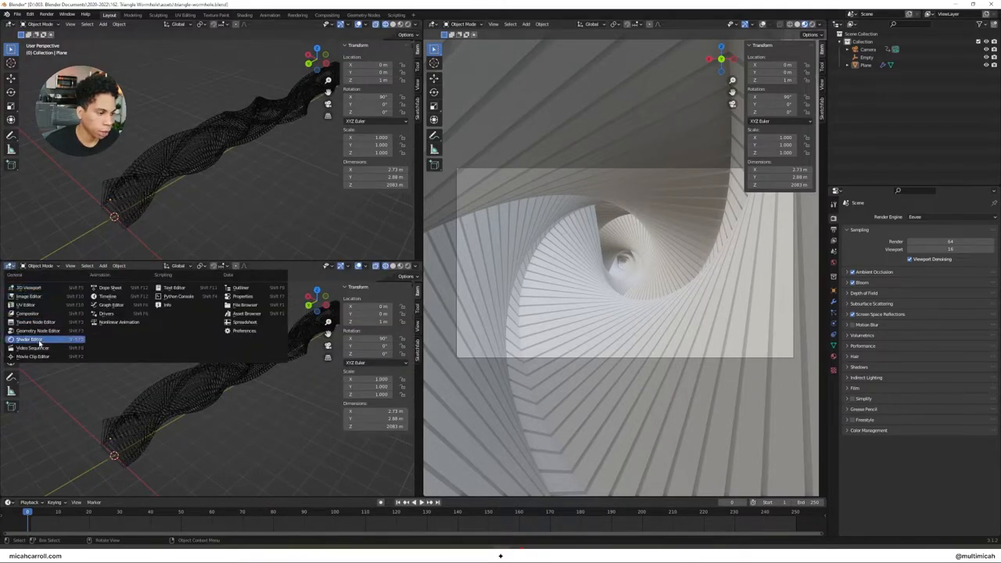
click(29, 339)
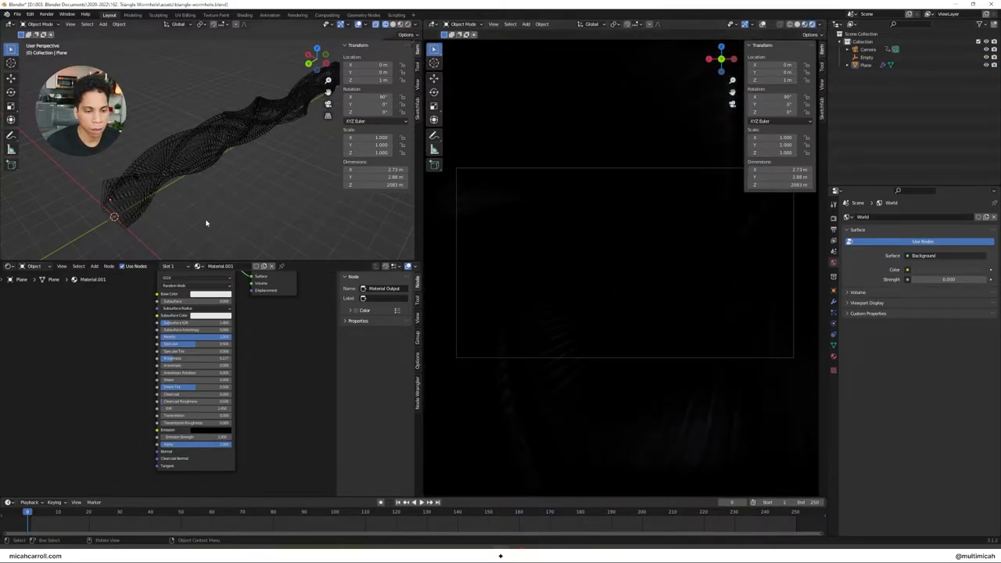
- Place a point light inside the tunnel and duplicate it along the ribbon's axis
click(103, 25)
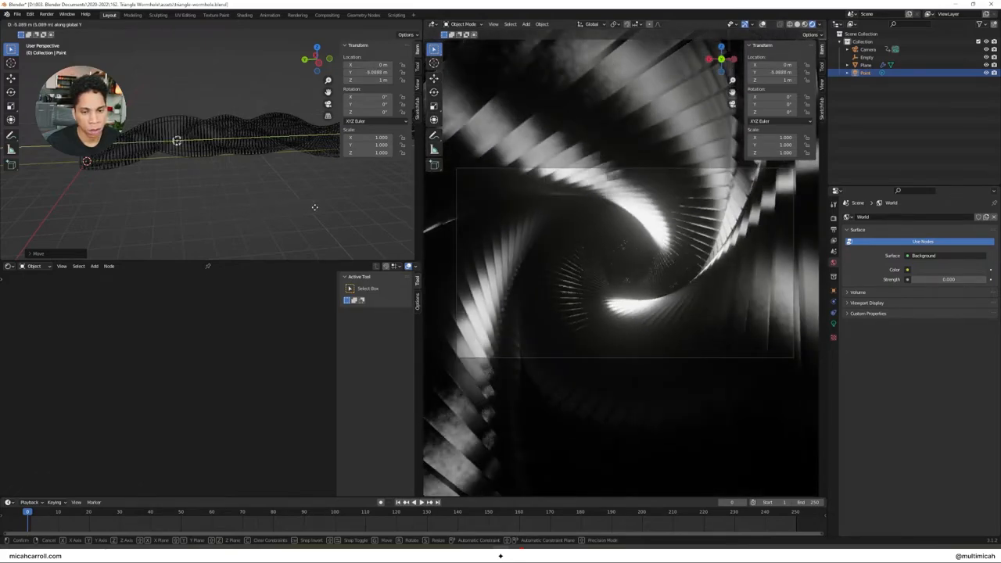
drag(175, 140, 163, 141)
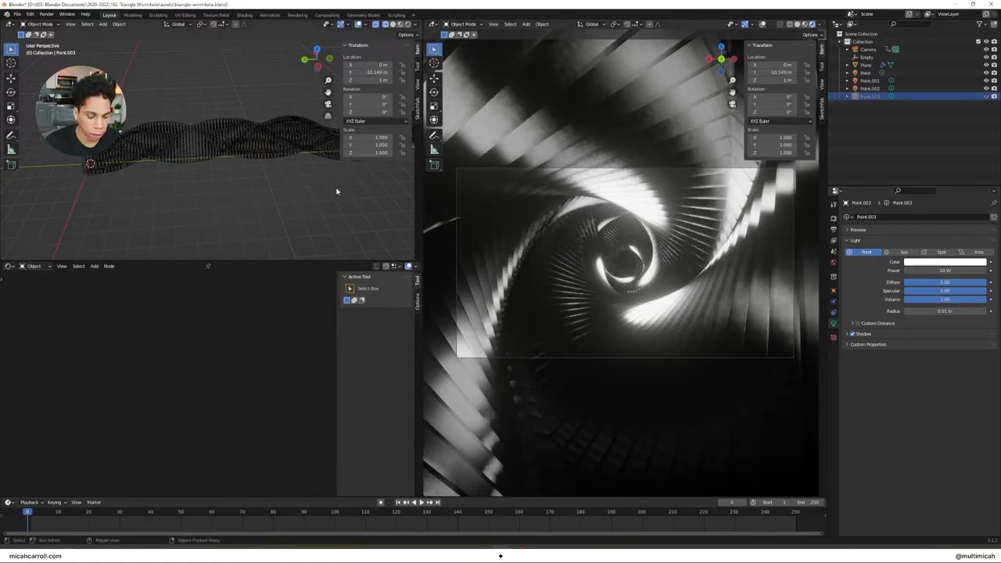
mouse_move(665, 152)
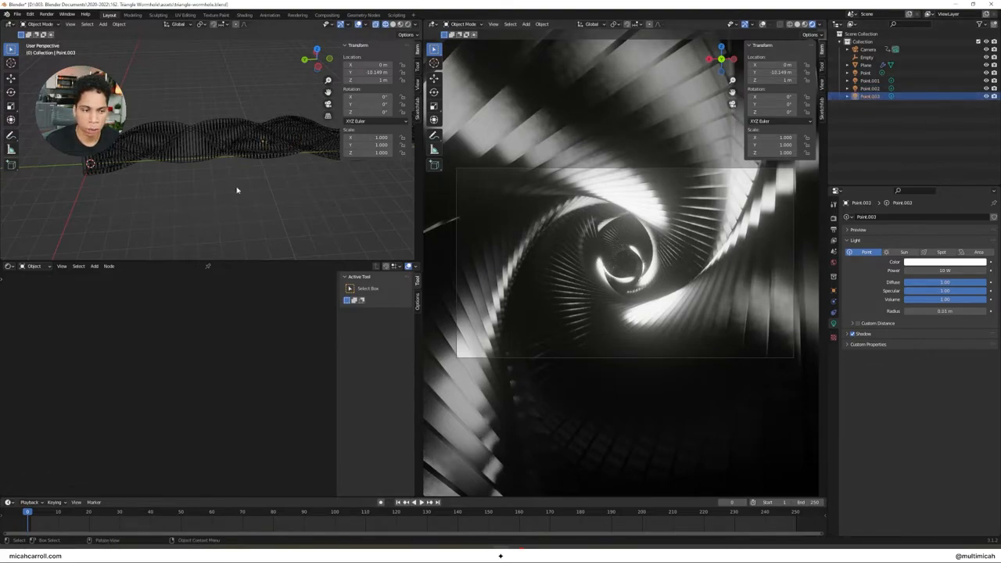
key(g)
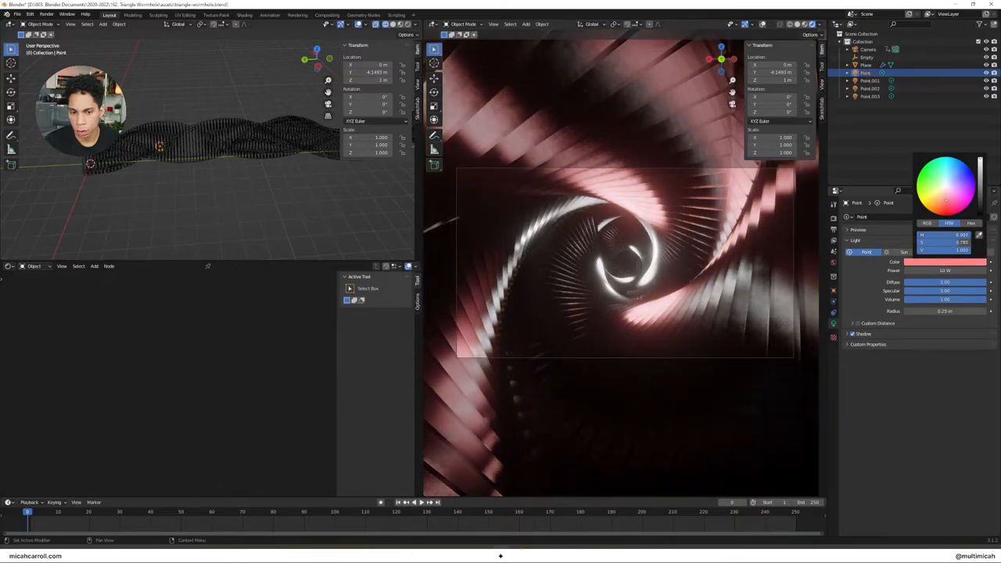
- Tint the first point light pink and the remaining lights in green shades
click(935, 180)
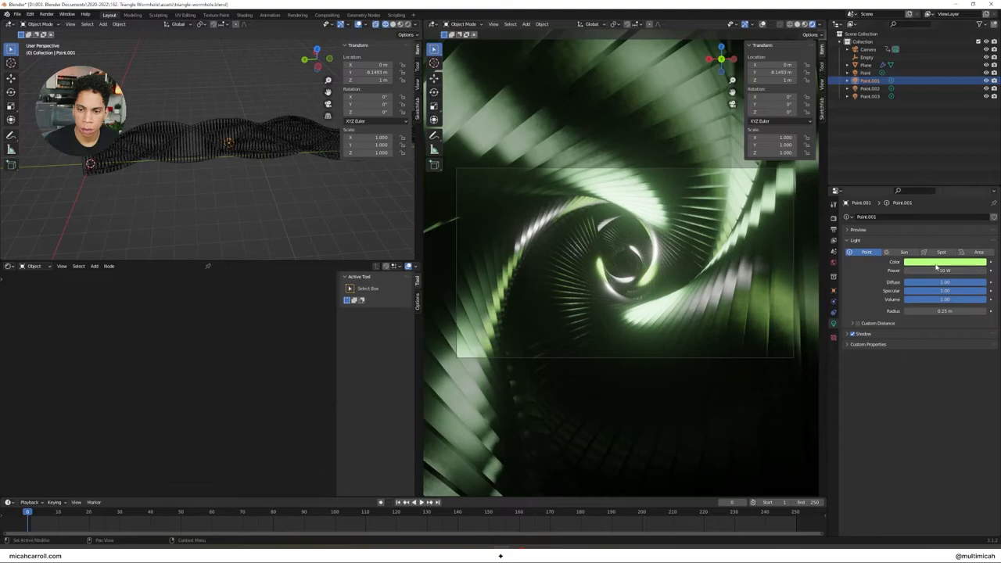
click(941, 263)
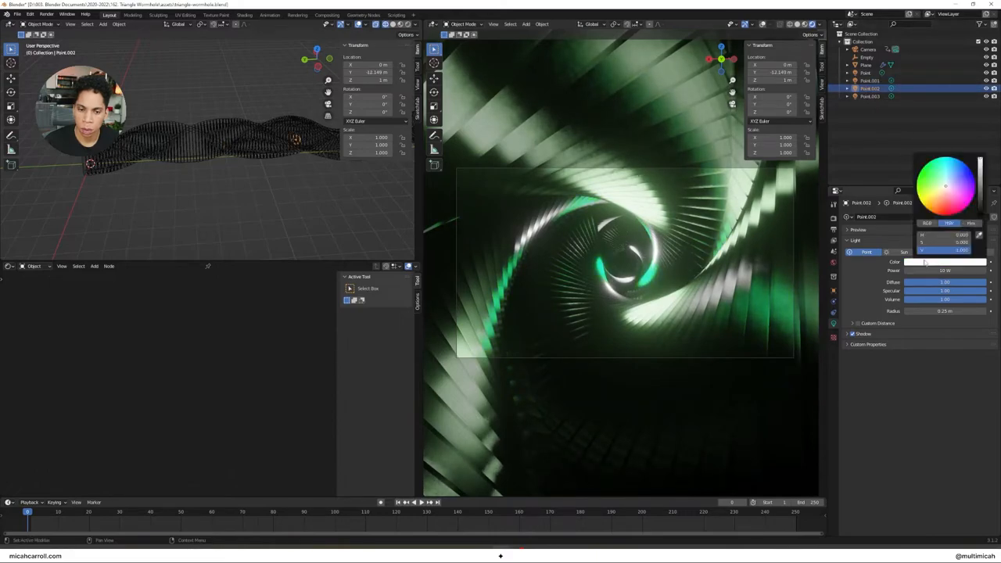
click(930, 194)
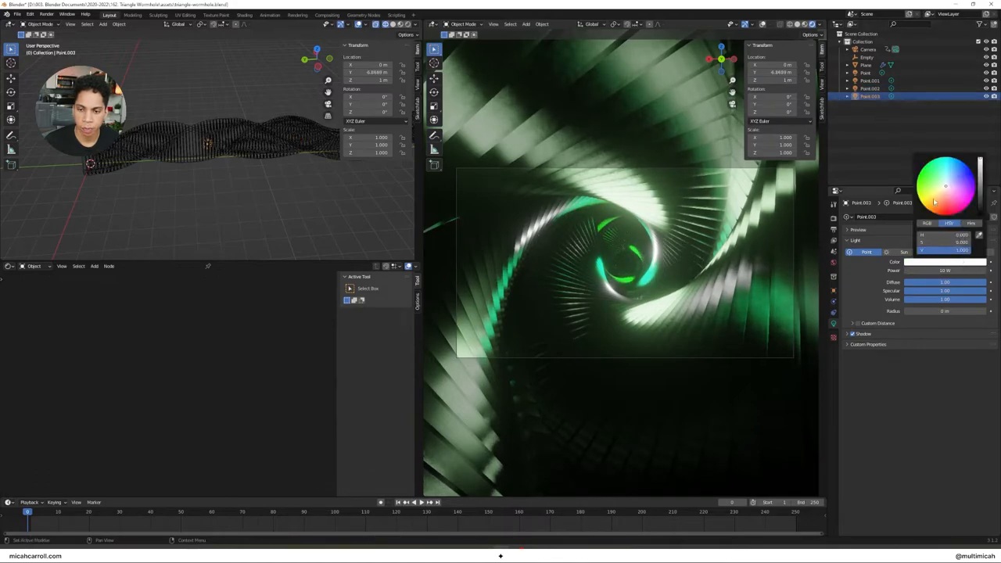
click(931, 191)
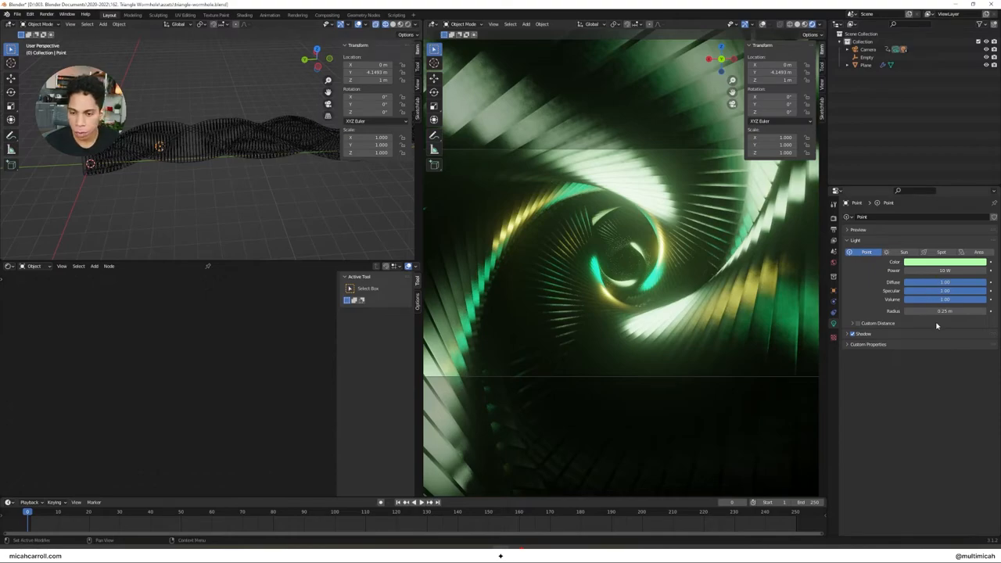
- Keyframe the Empty light rig's rotation at start and end, then scrub back to preview the sweep
right_click(944, 301)
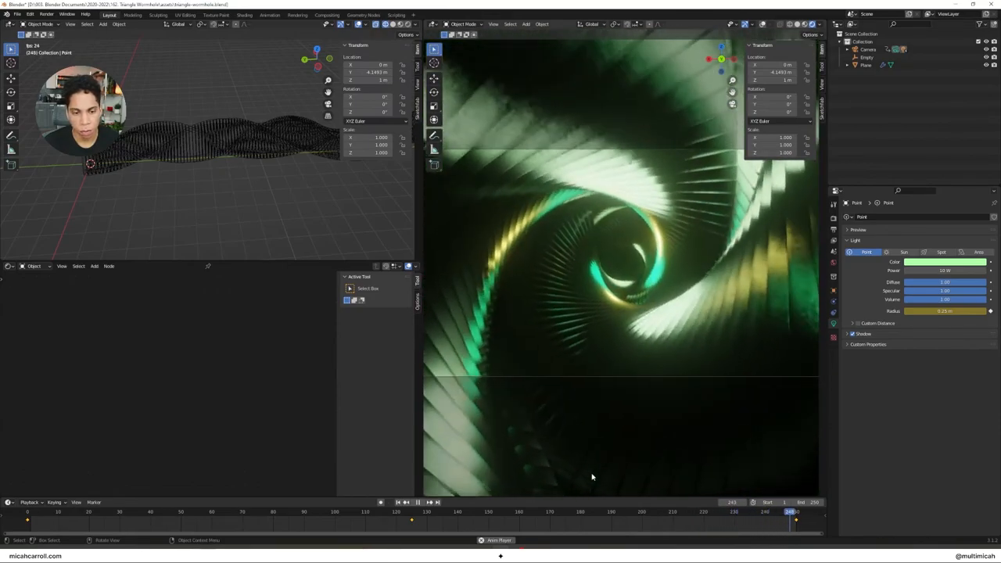
click(86, 512)
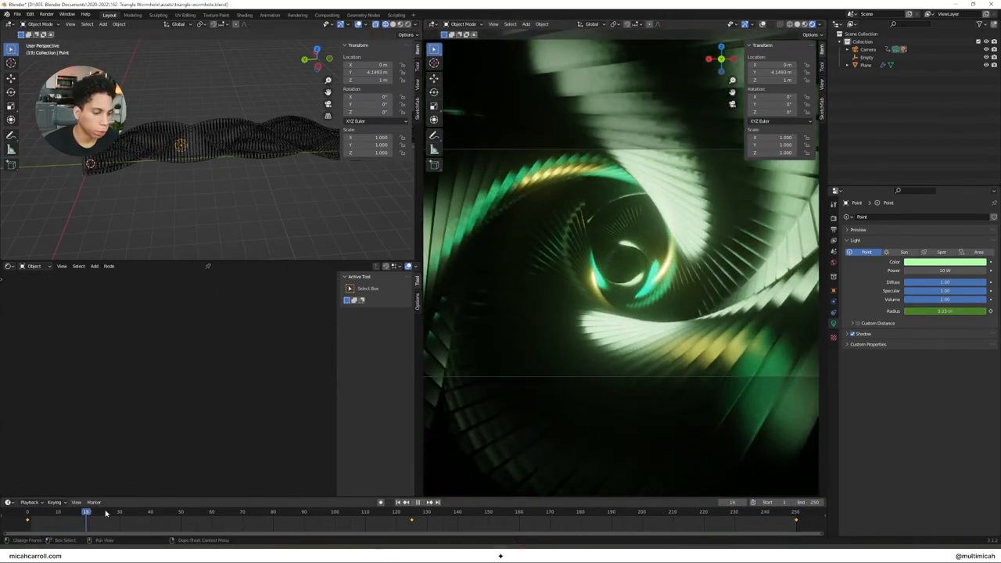
- Set Color Management Look to High Contrast in the render settings
click(144, 511)
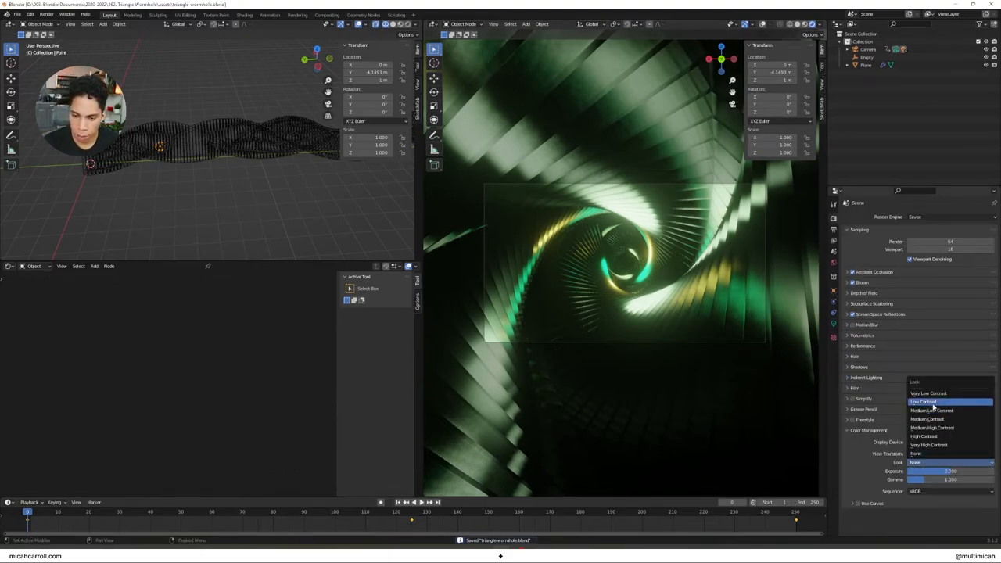
click(931, 437)
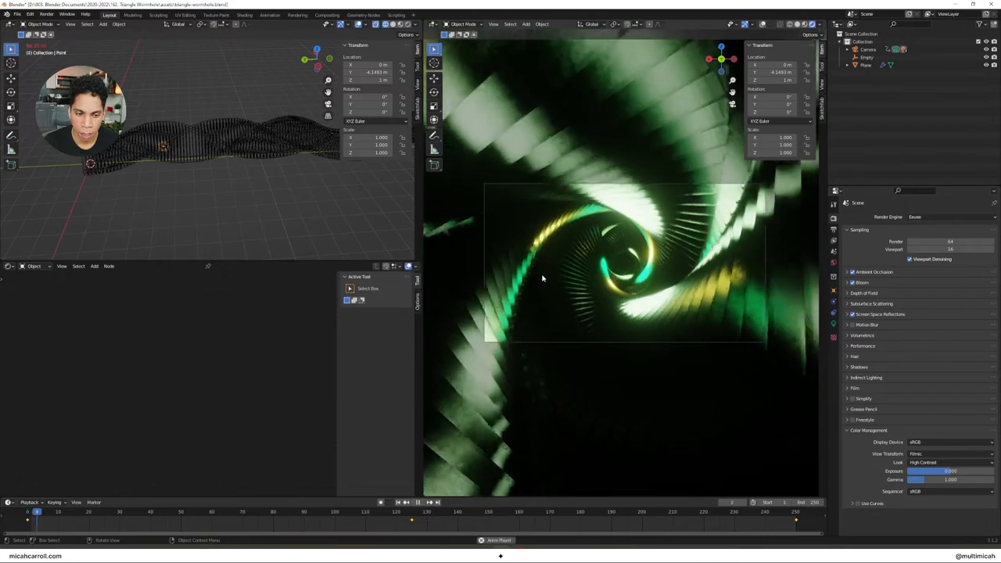